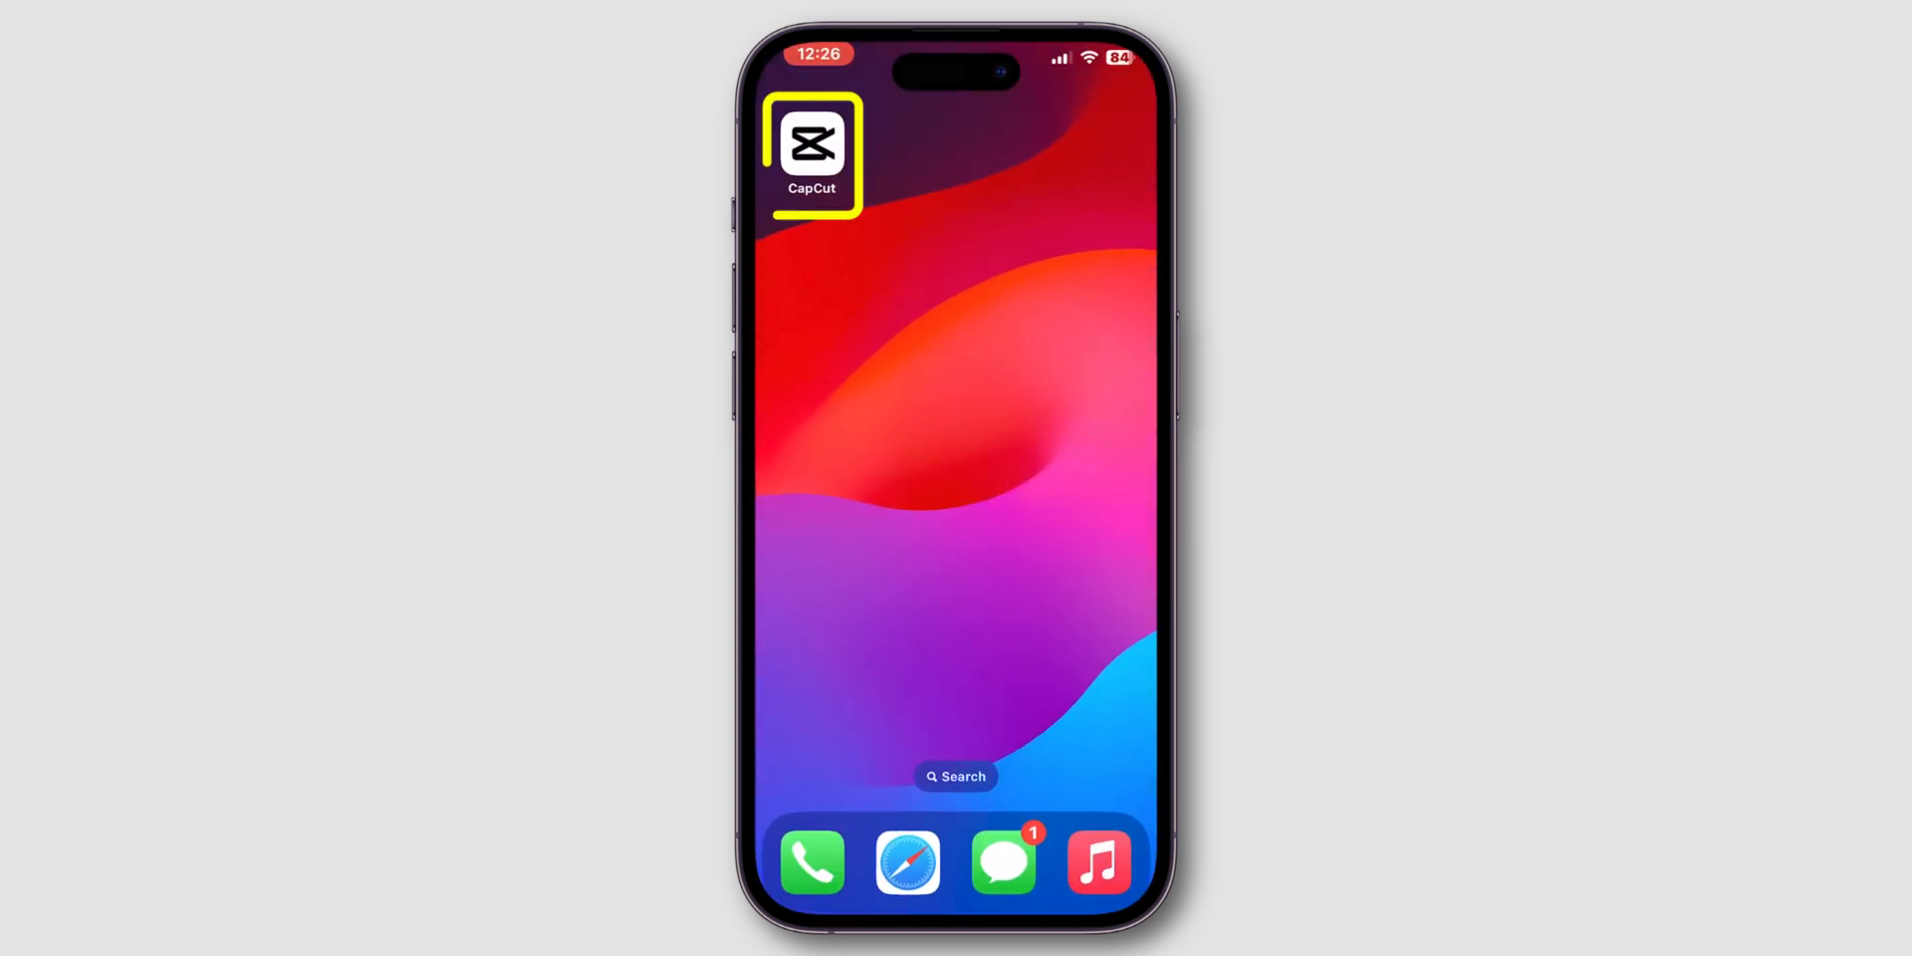
Launch CapCut, start a new project and show the Photos library to find the green image.
left_click(811, 142)
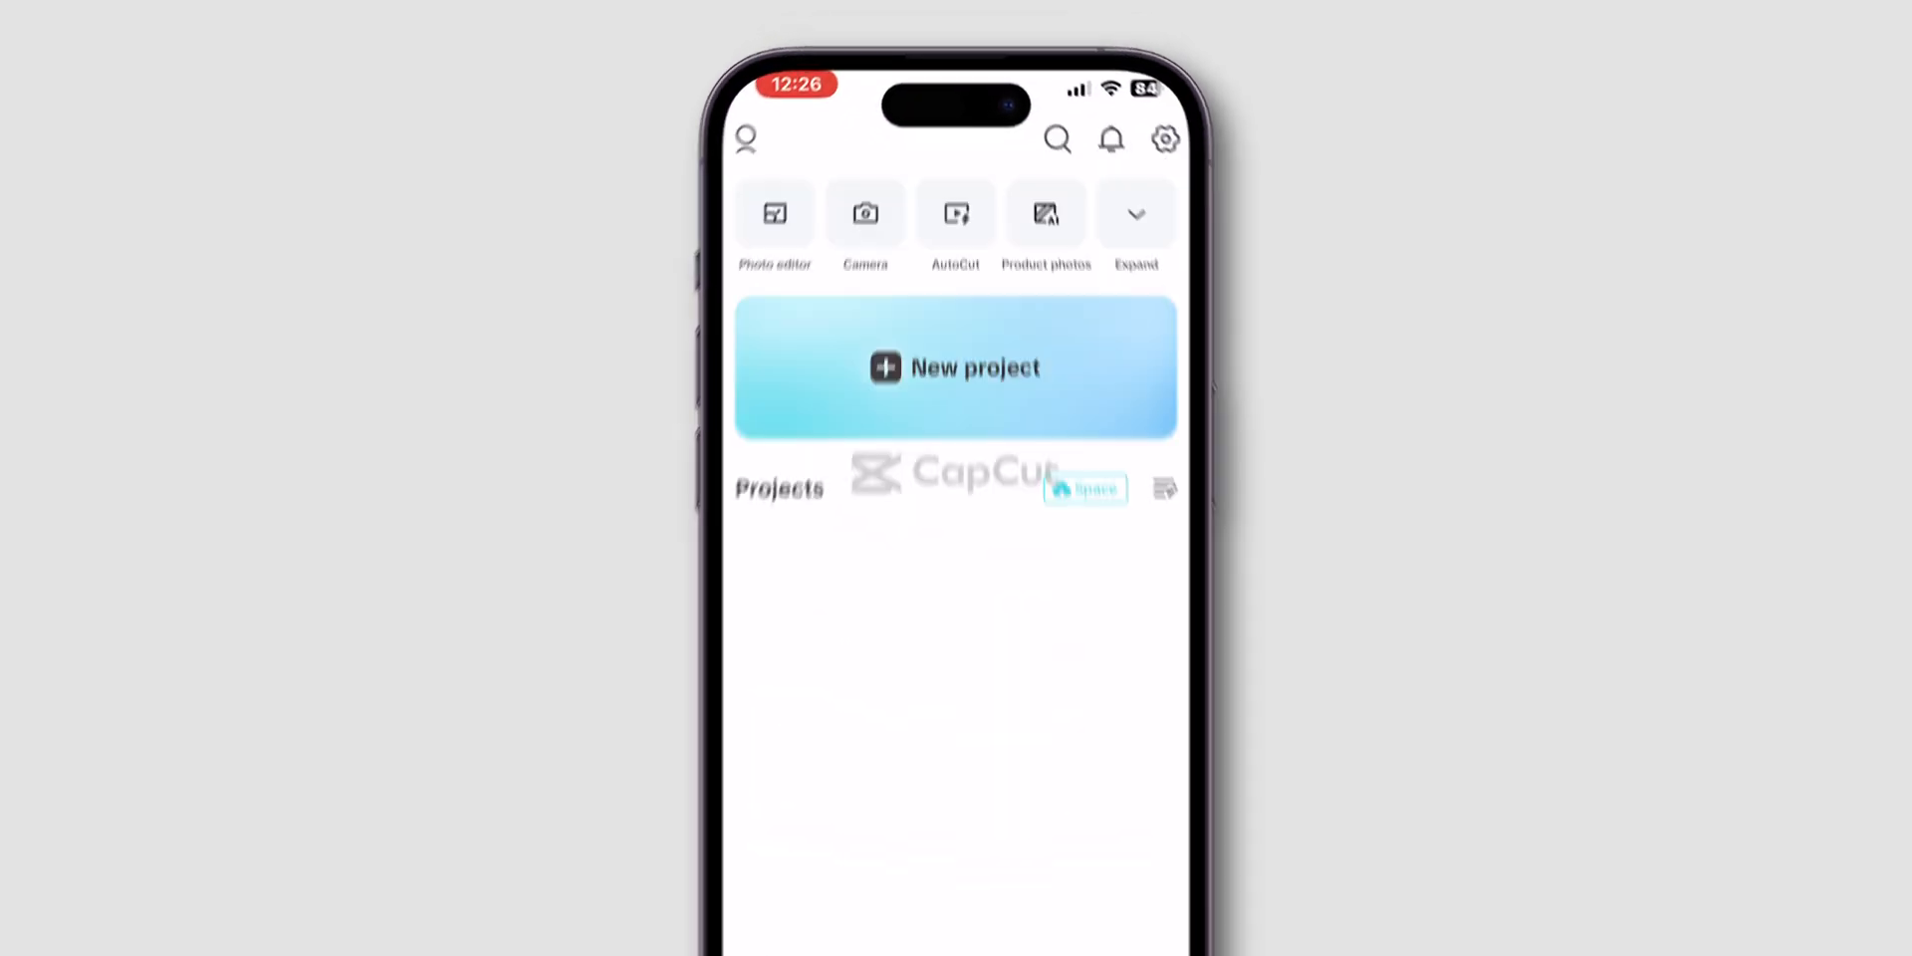
left_click(955, 367)
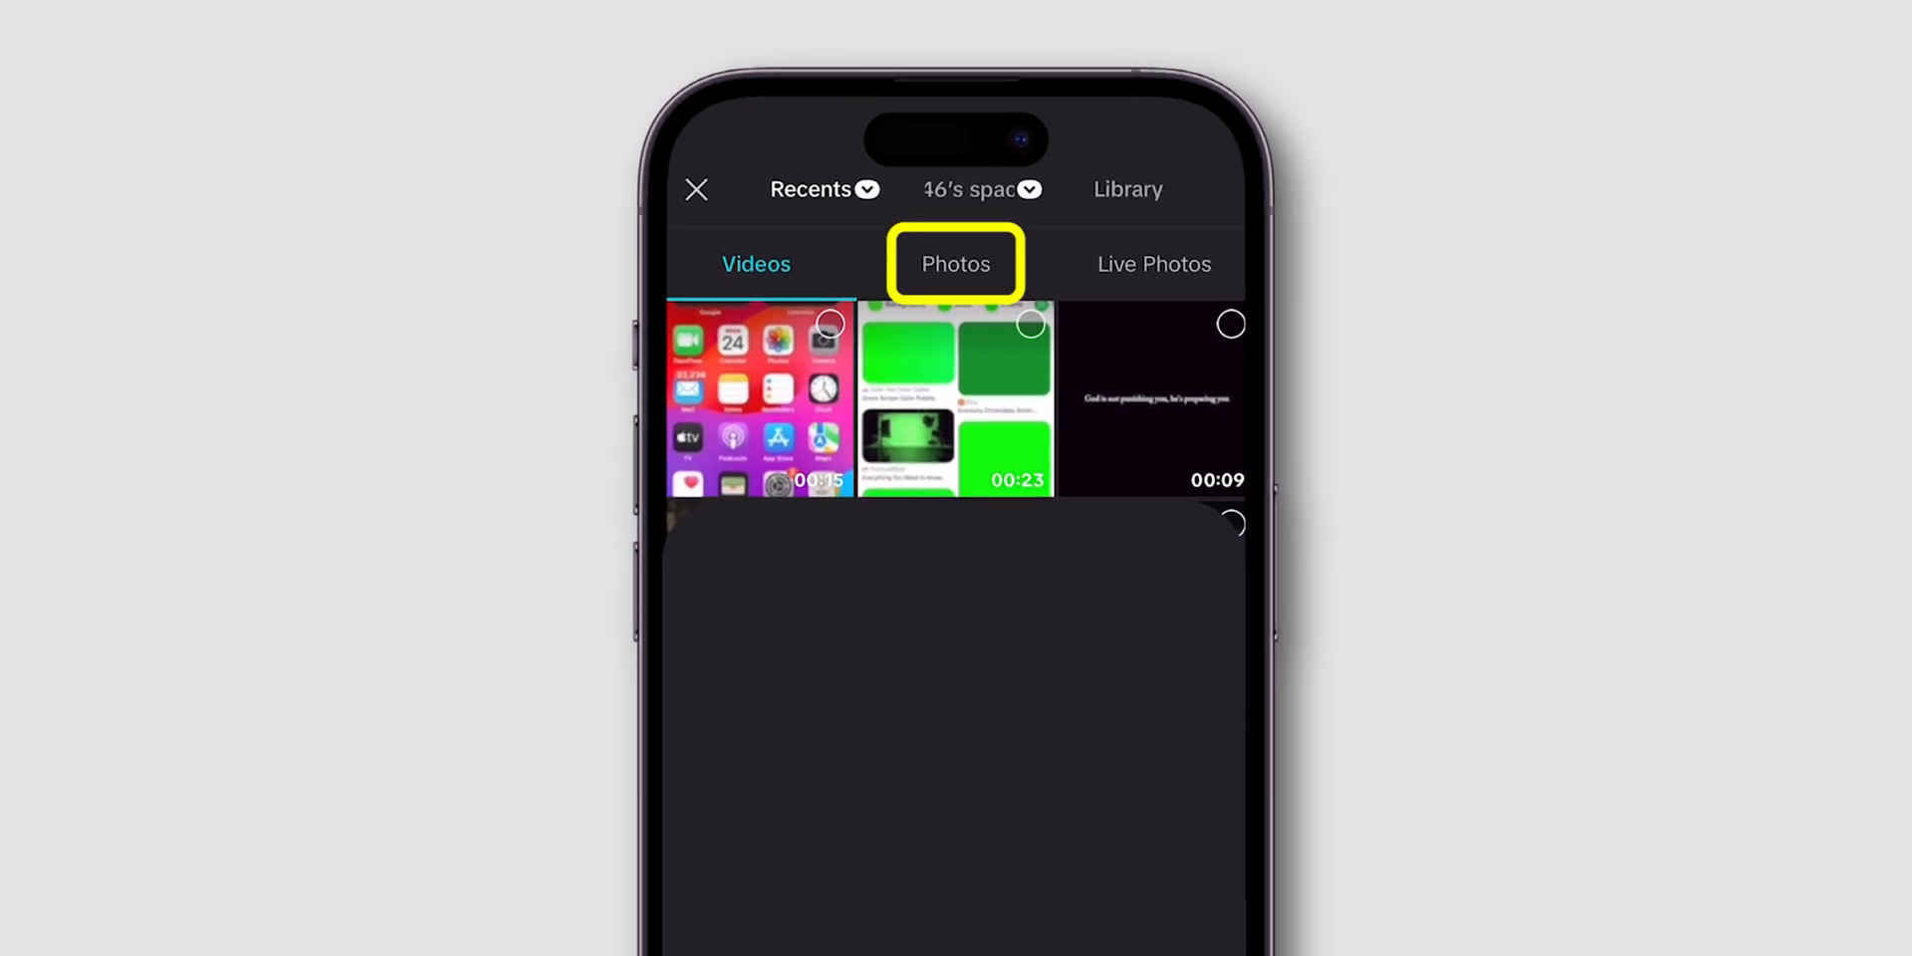
left_click(955, 263)
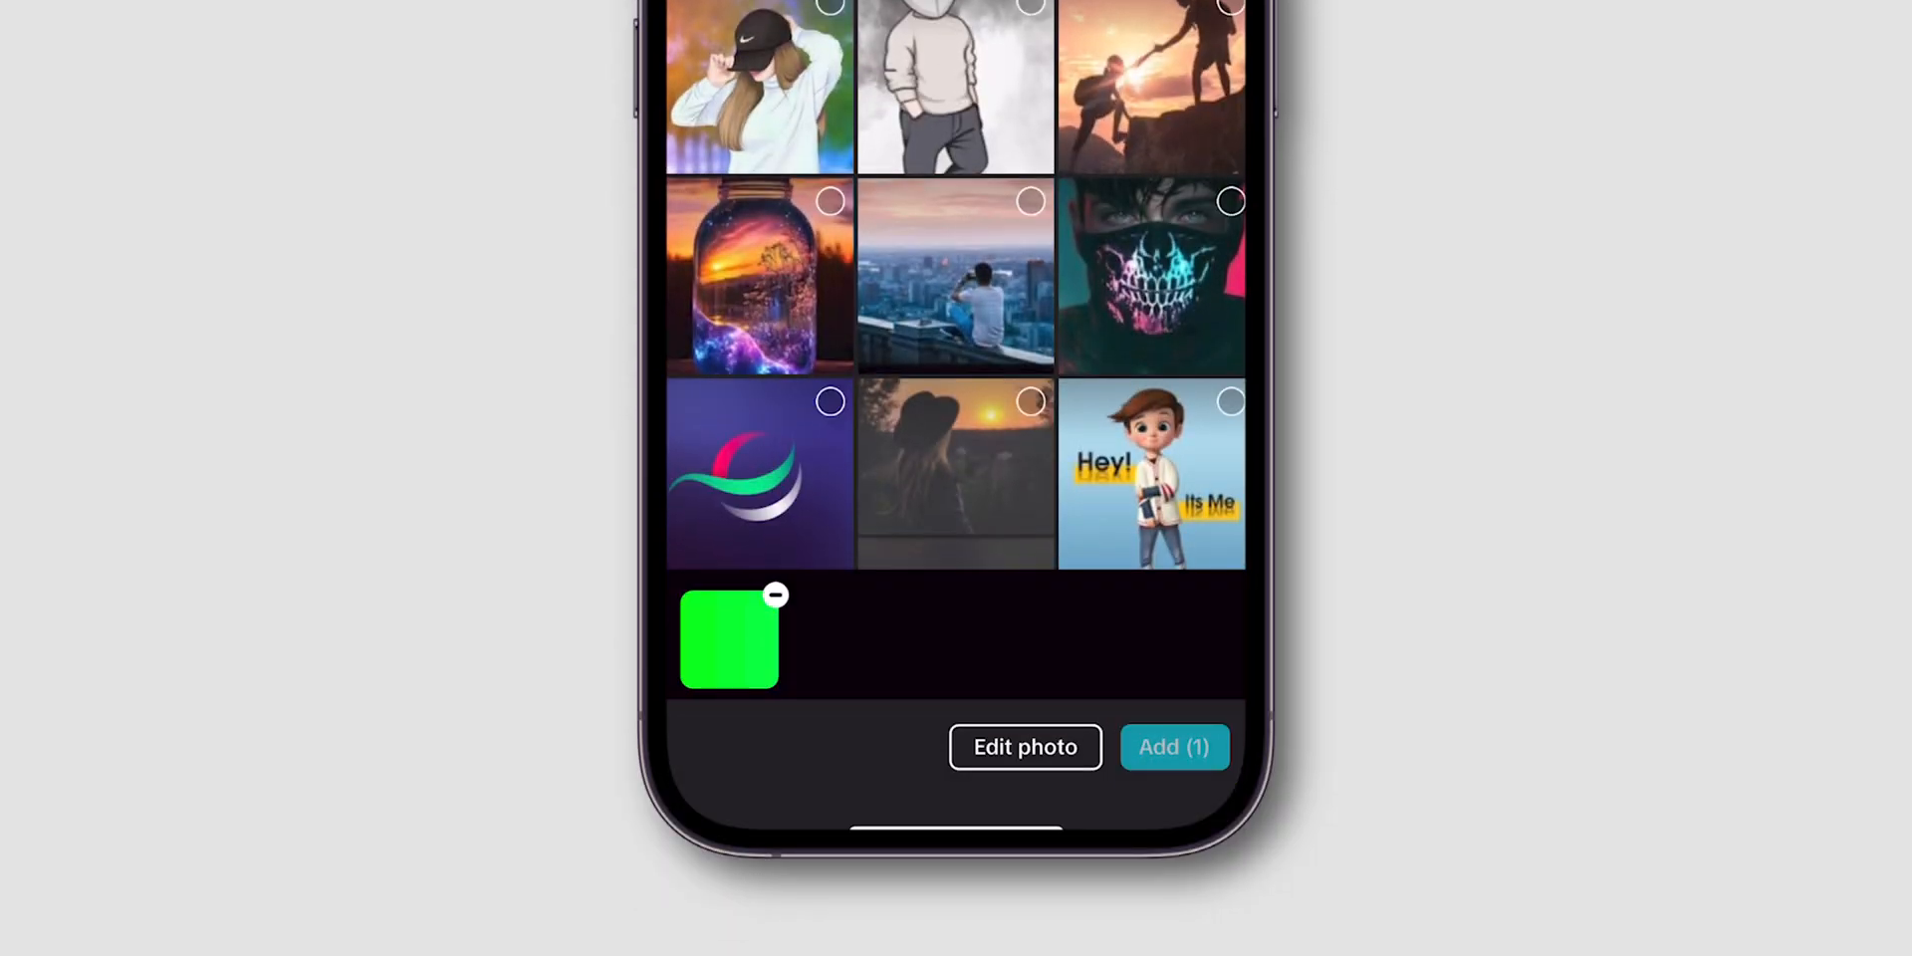
Add the green photo as a clip and place a new text layer reading 'Electronicshub' on it.
left_click(1172, 745)
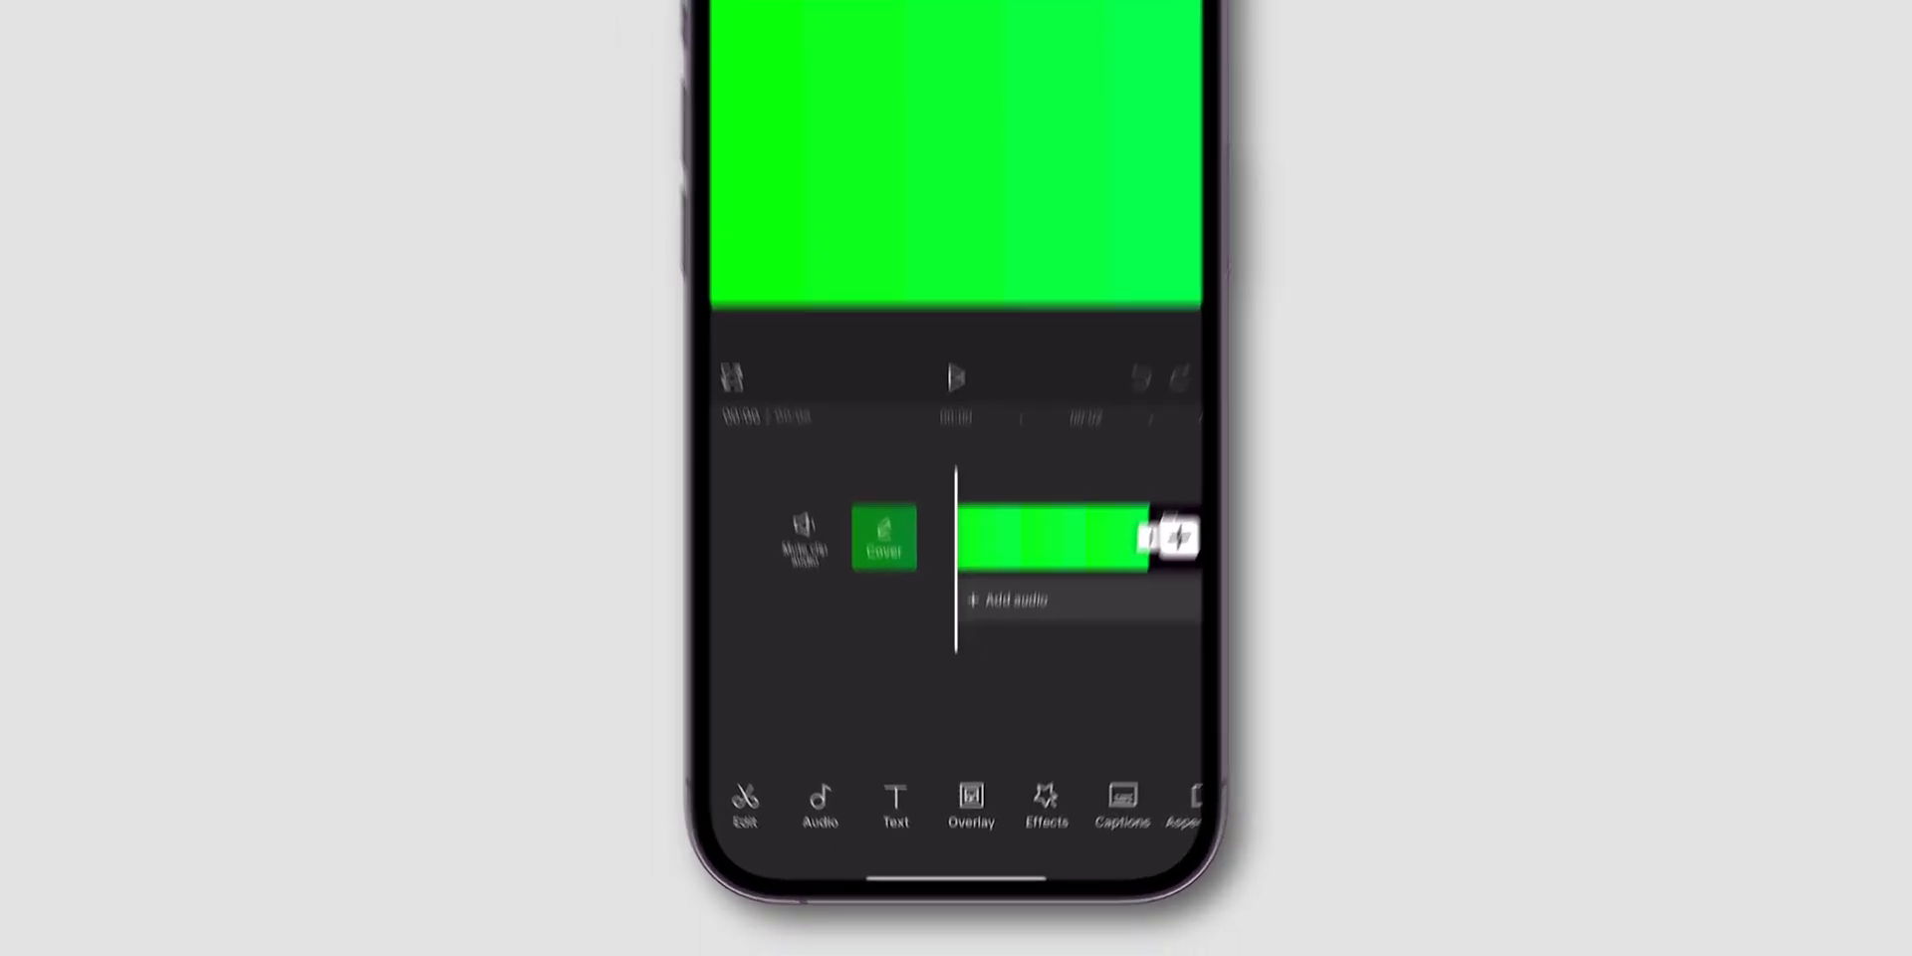
left_click(894, 807)
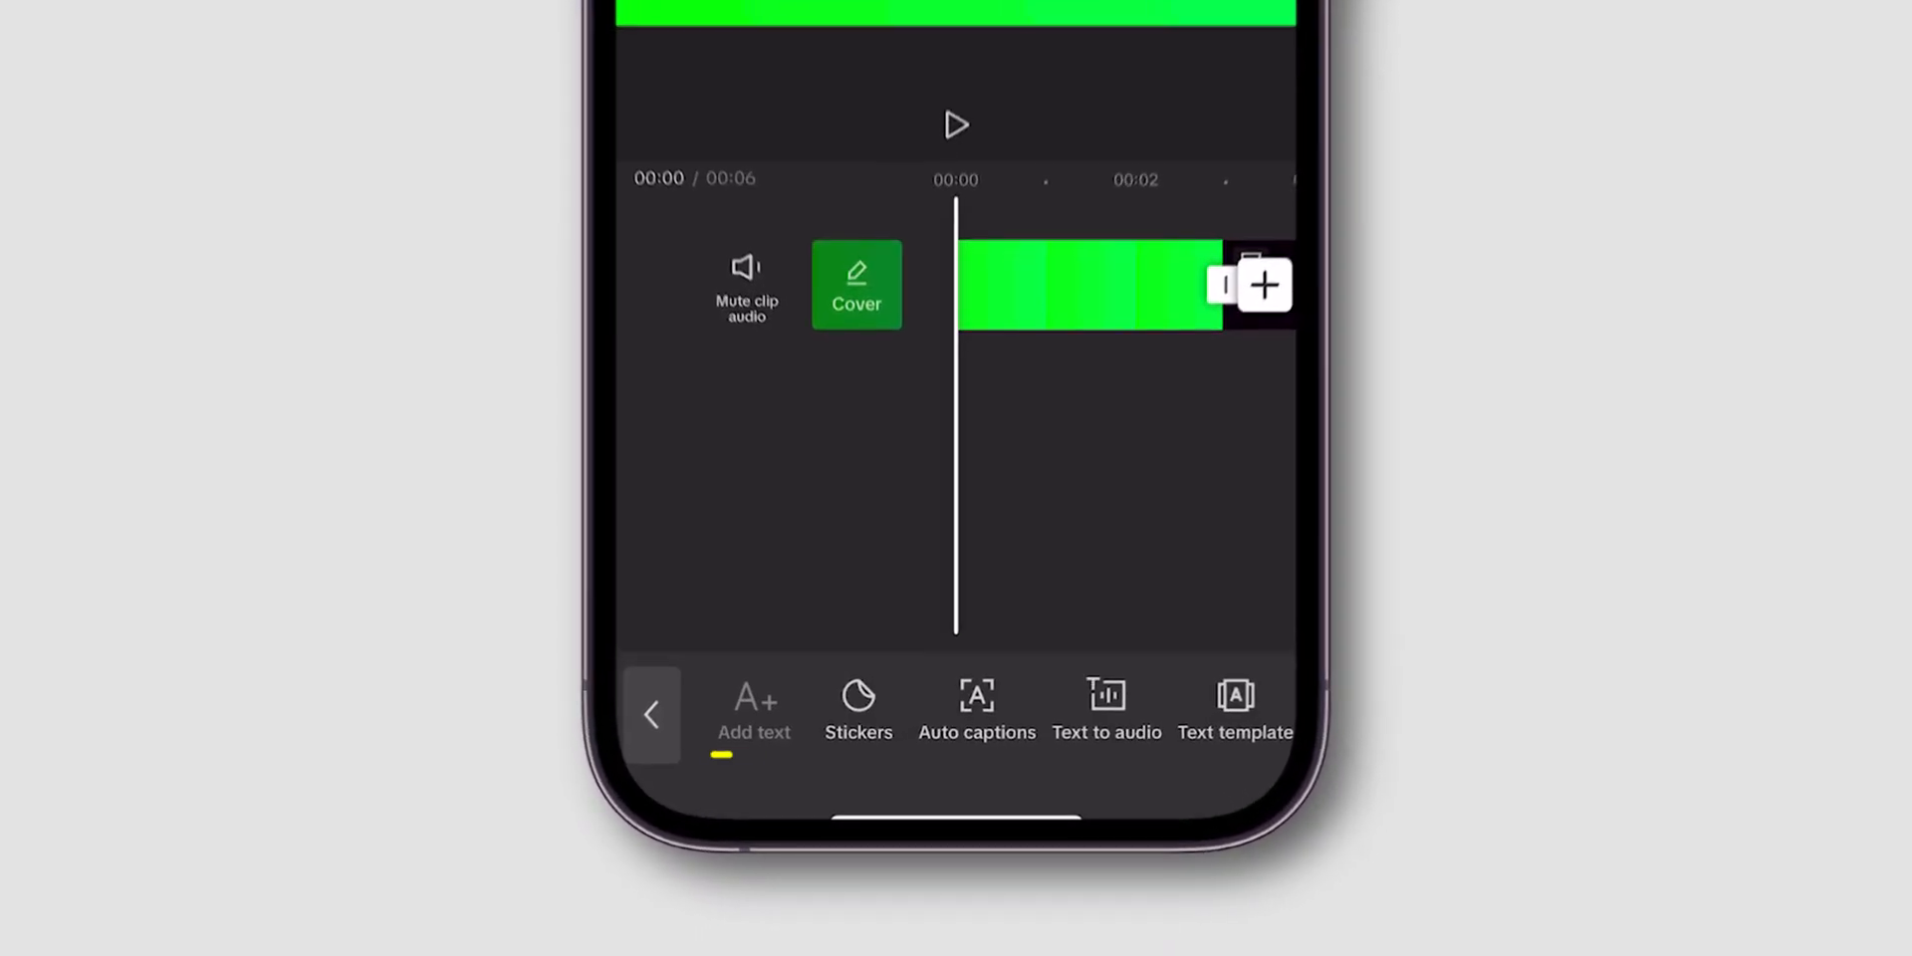
left_click(754, 711)
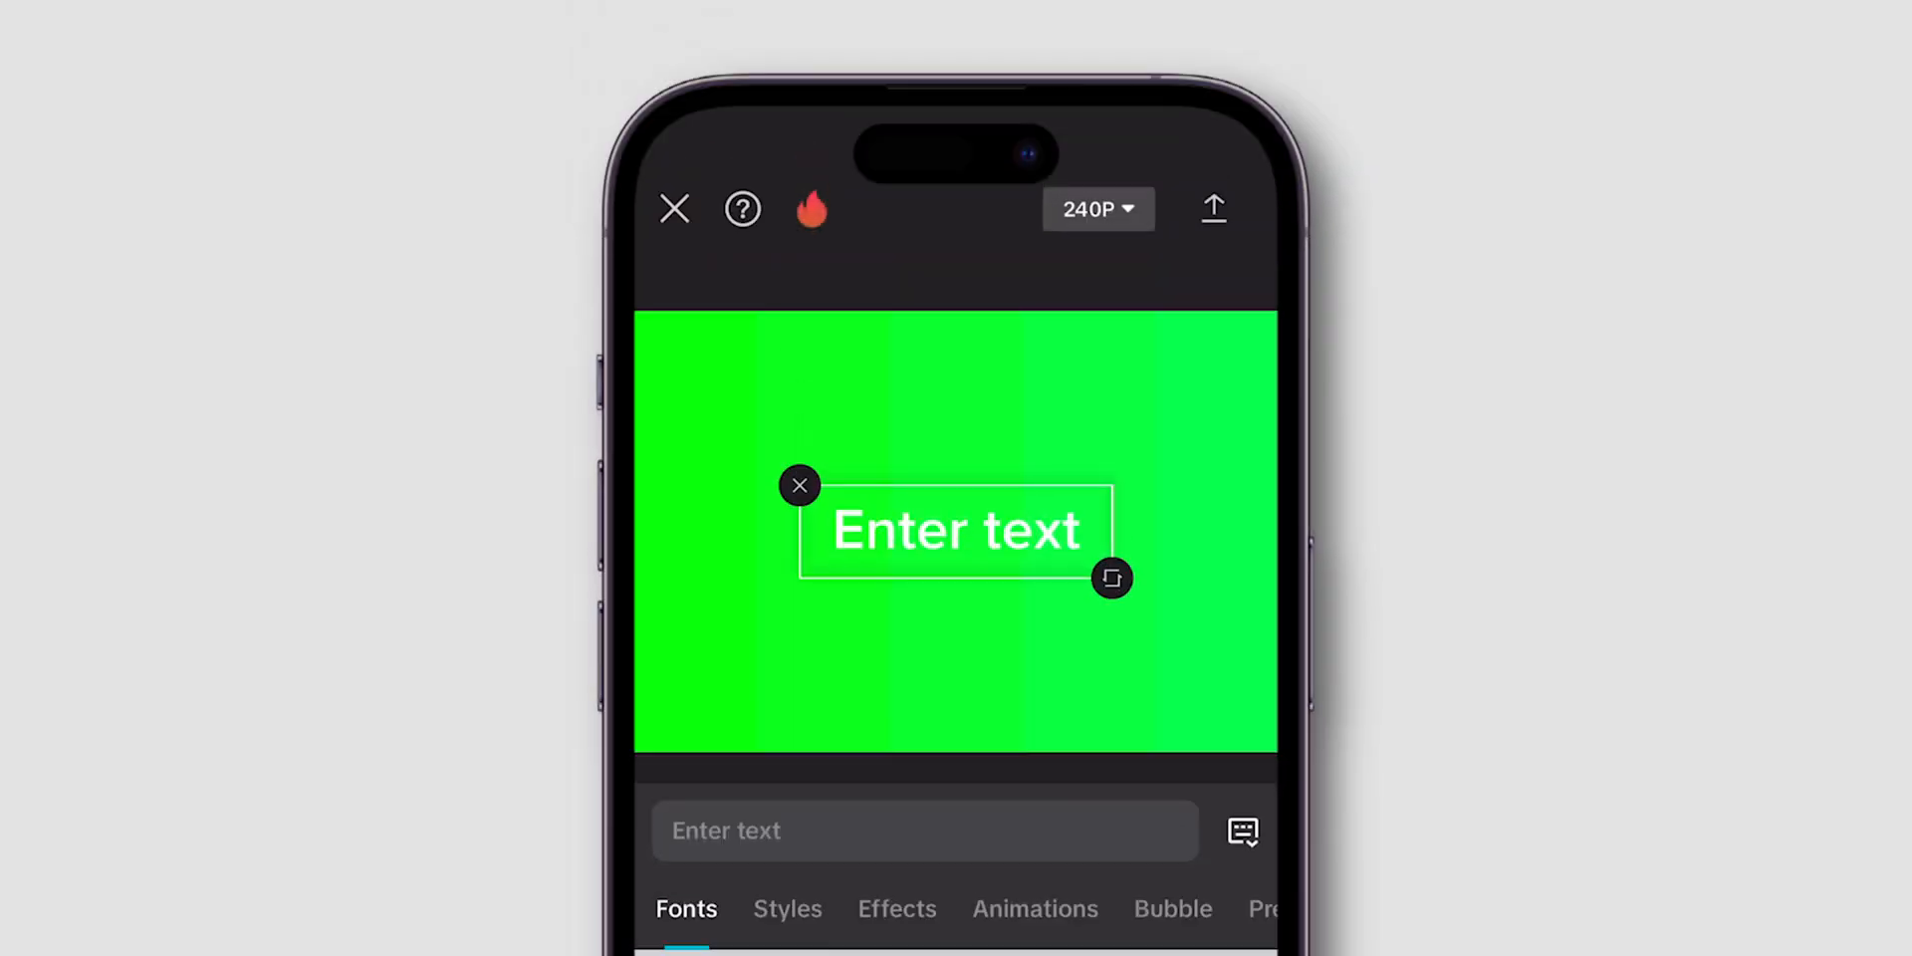
type("Electronicshub")
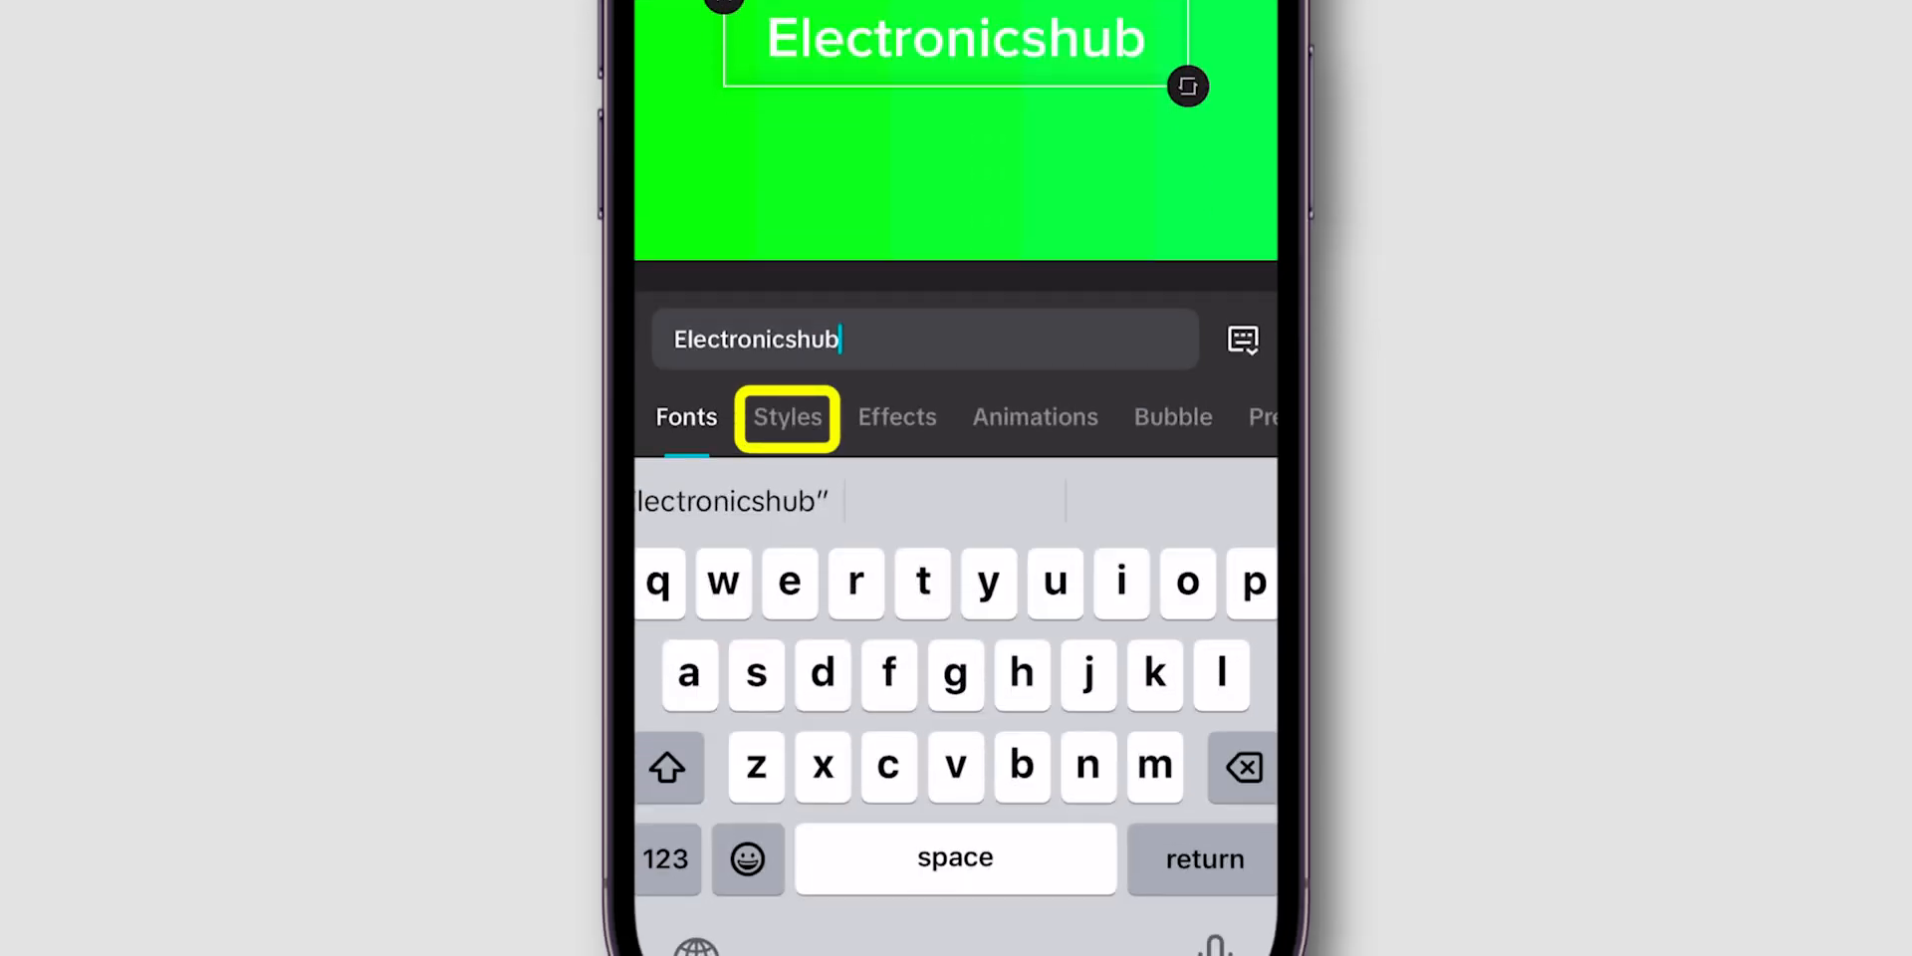
Apply a style to the Electronicshub text from the Styles options.
left_click(787, 417)
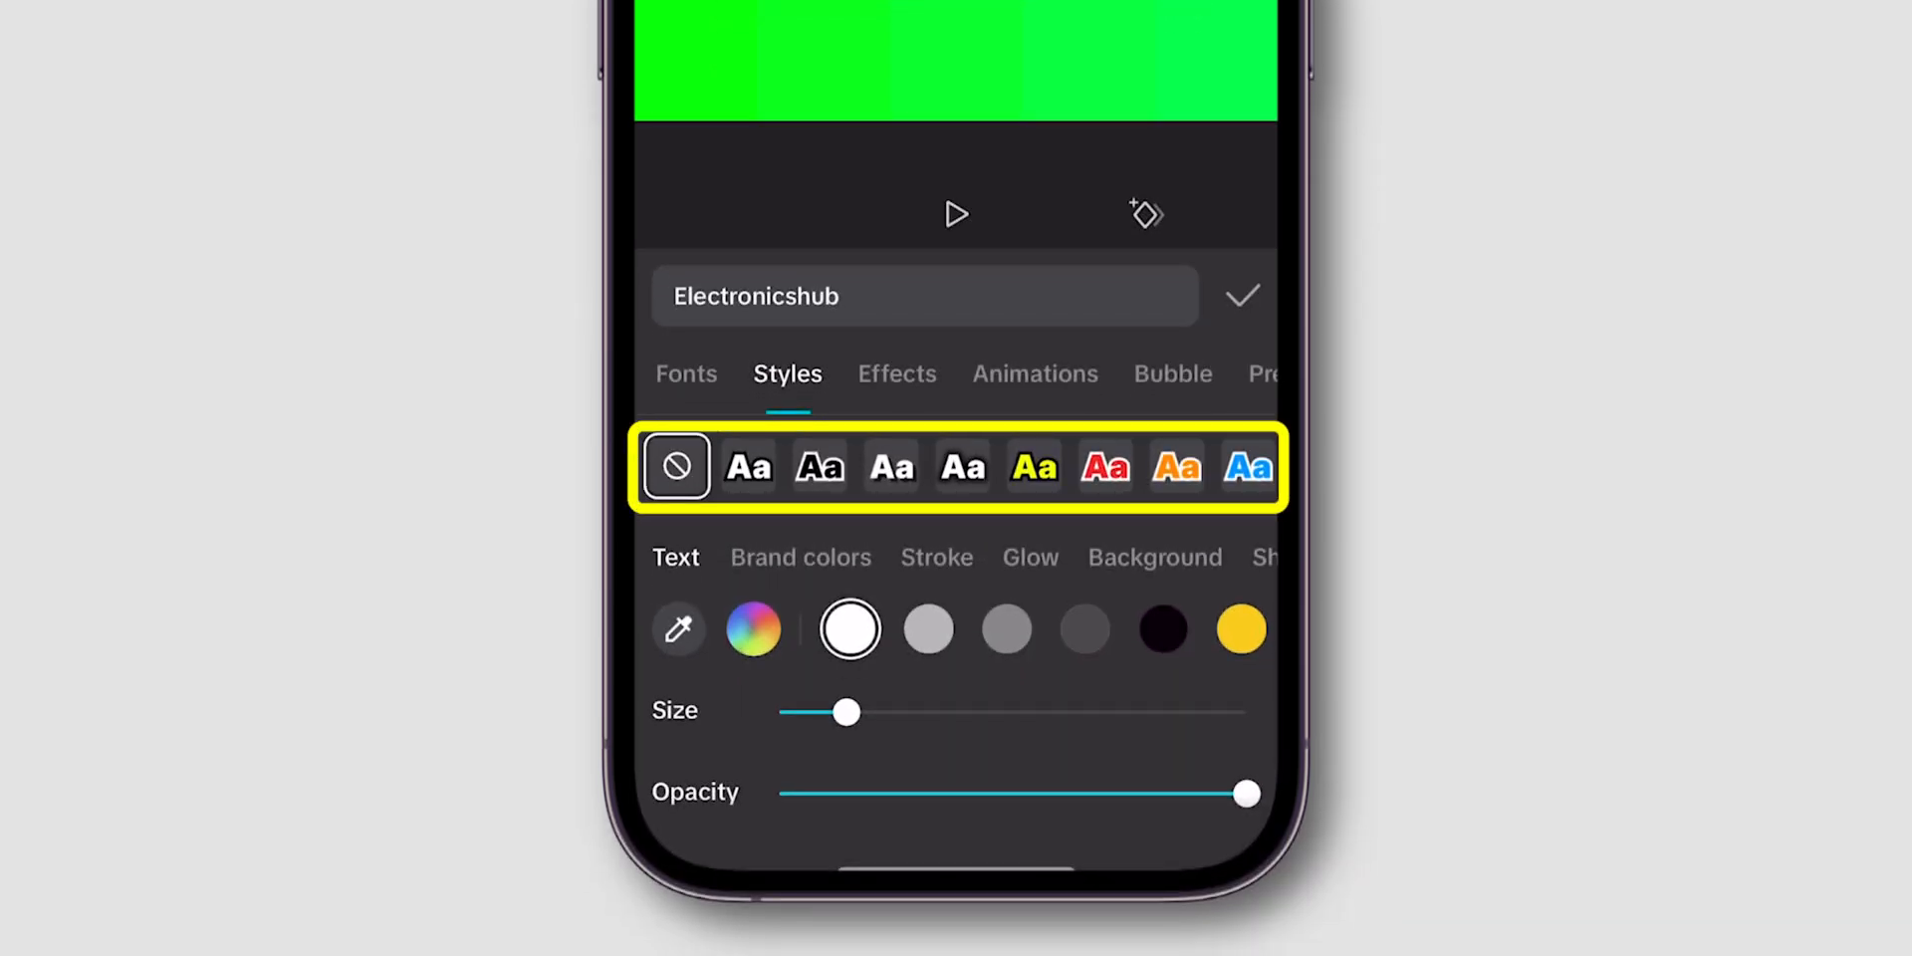
left_click(890, 467)
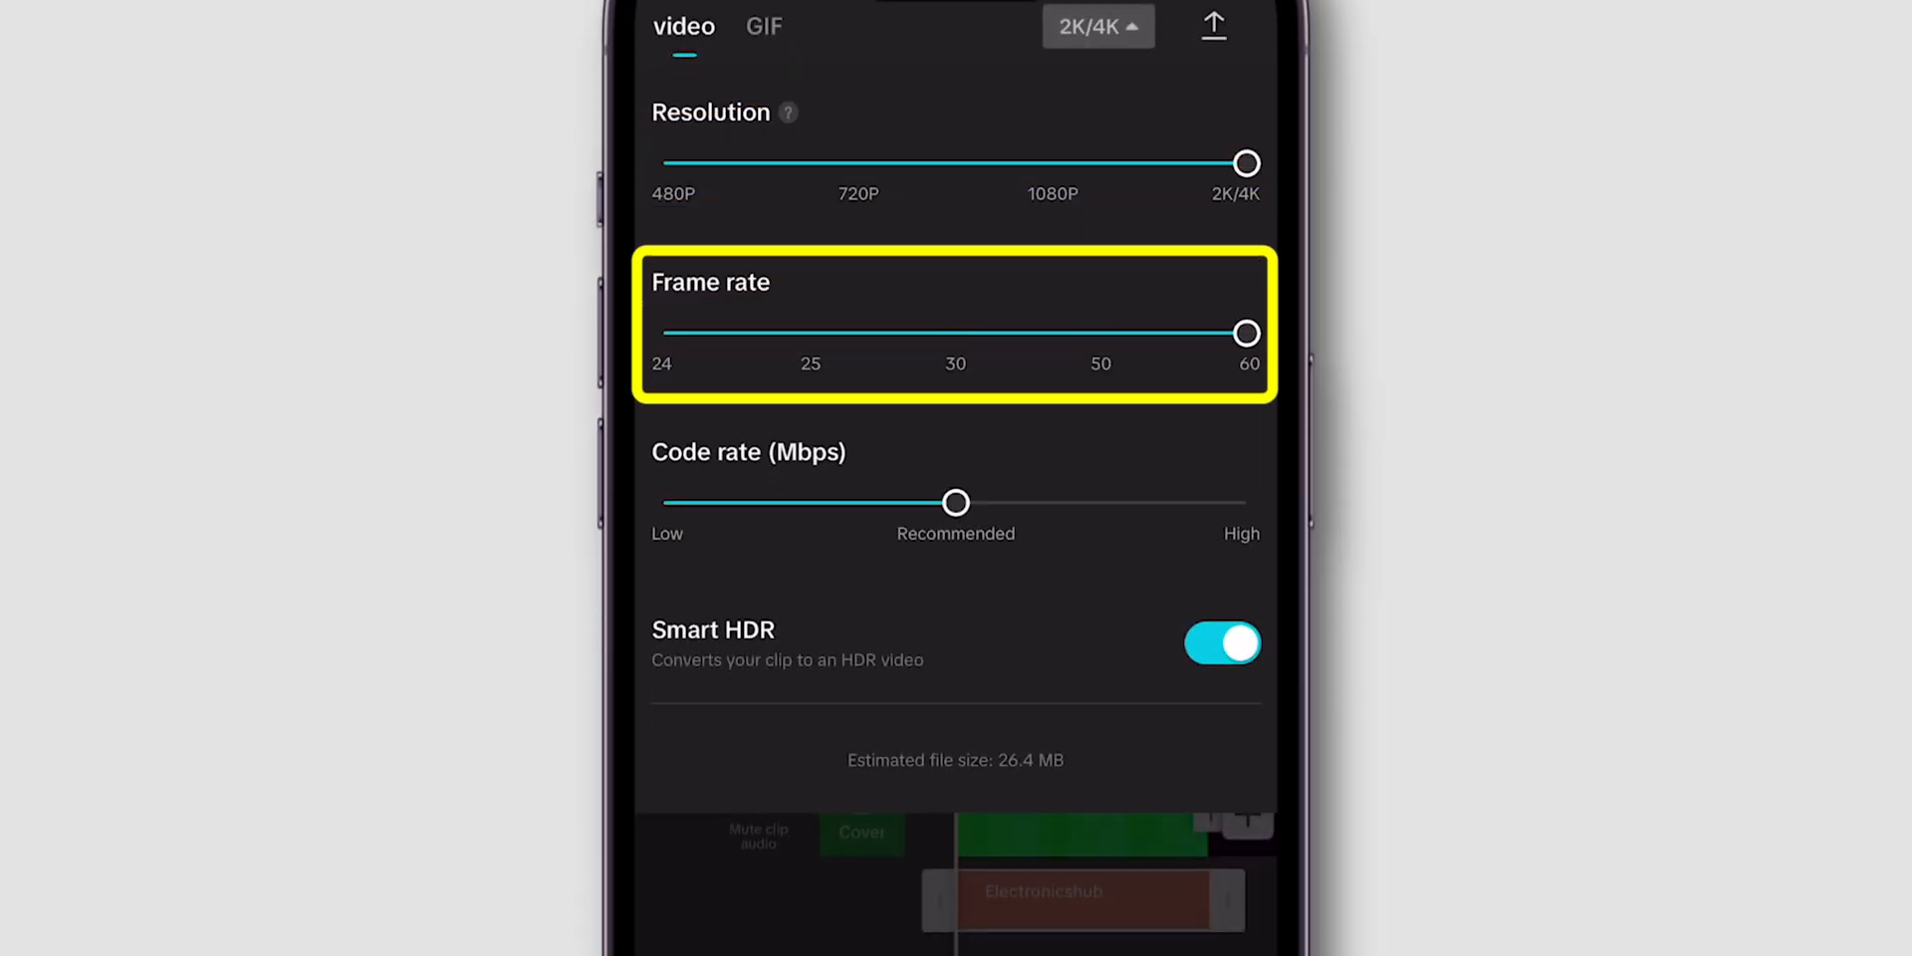
Raise the bitrate to High and export the green Electronicshub clip at 2K/4K, 60 fps.
left_click_drag(956, 502, 1246, 502)
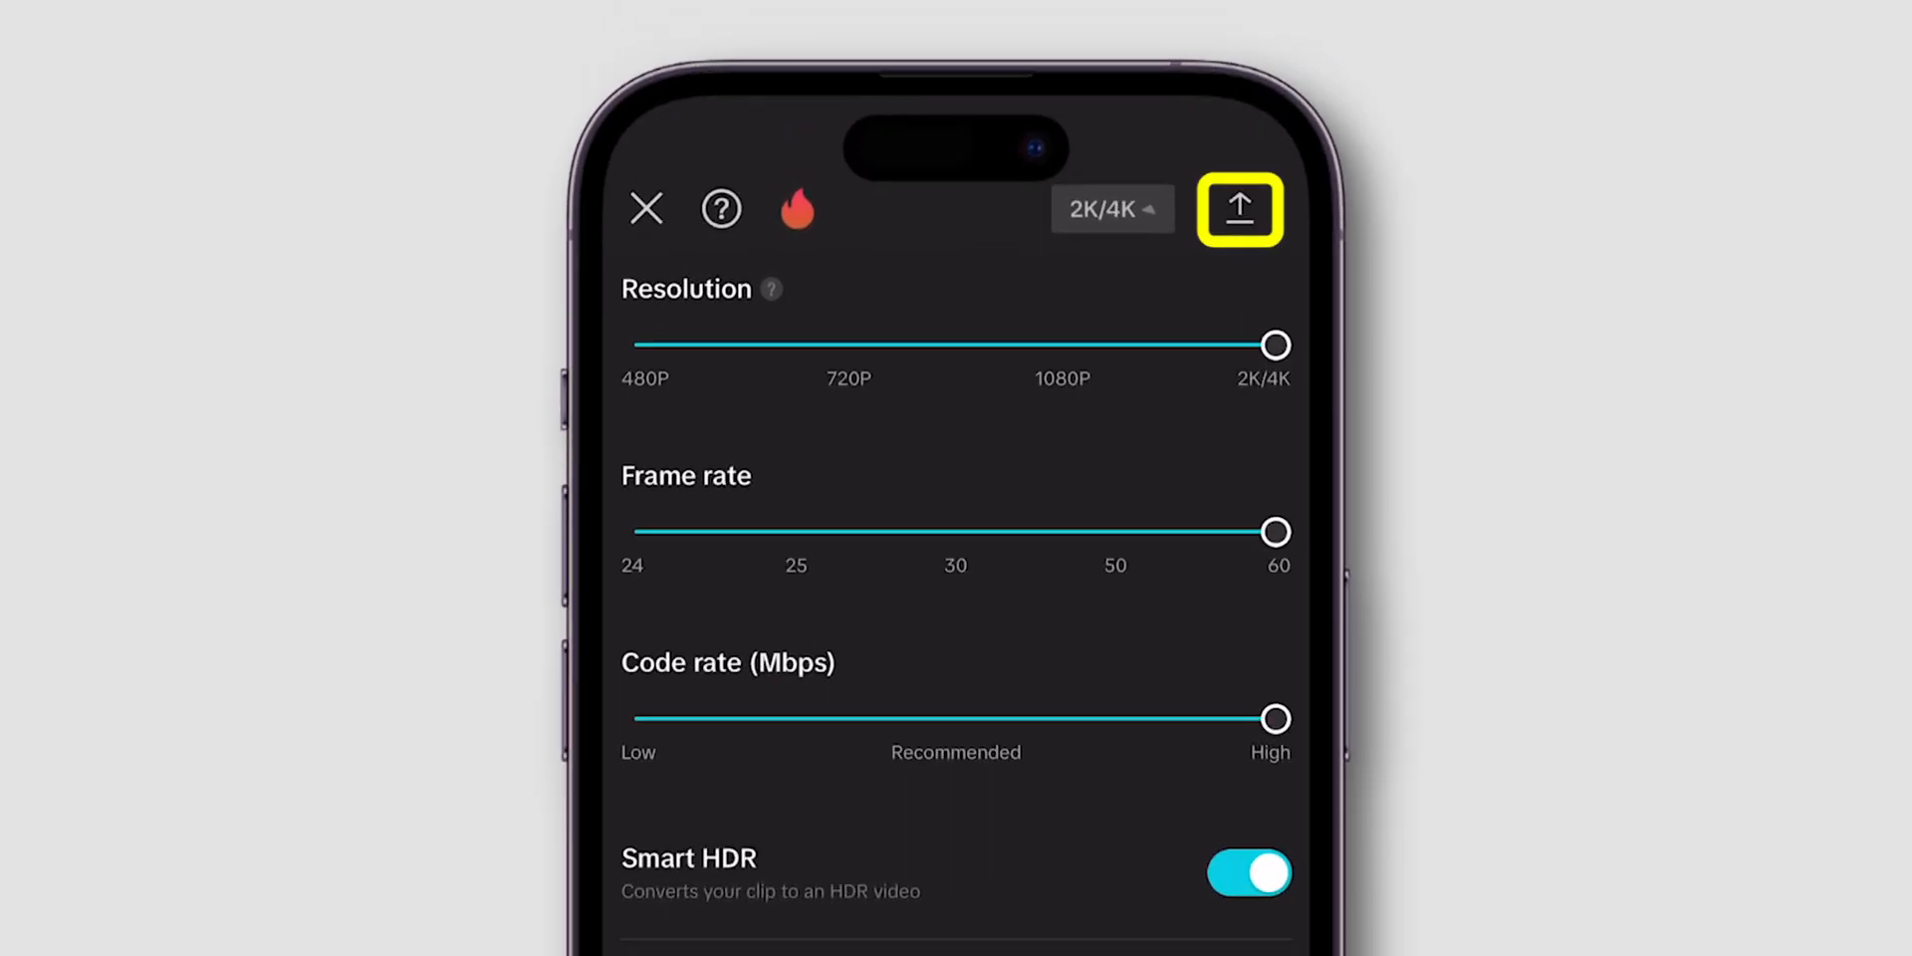
left_click(1238, 208)
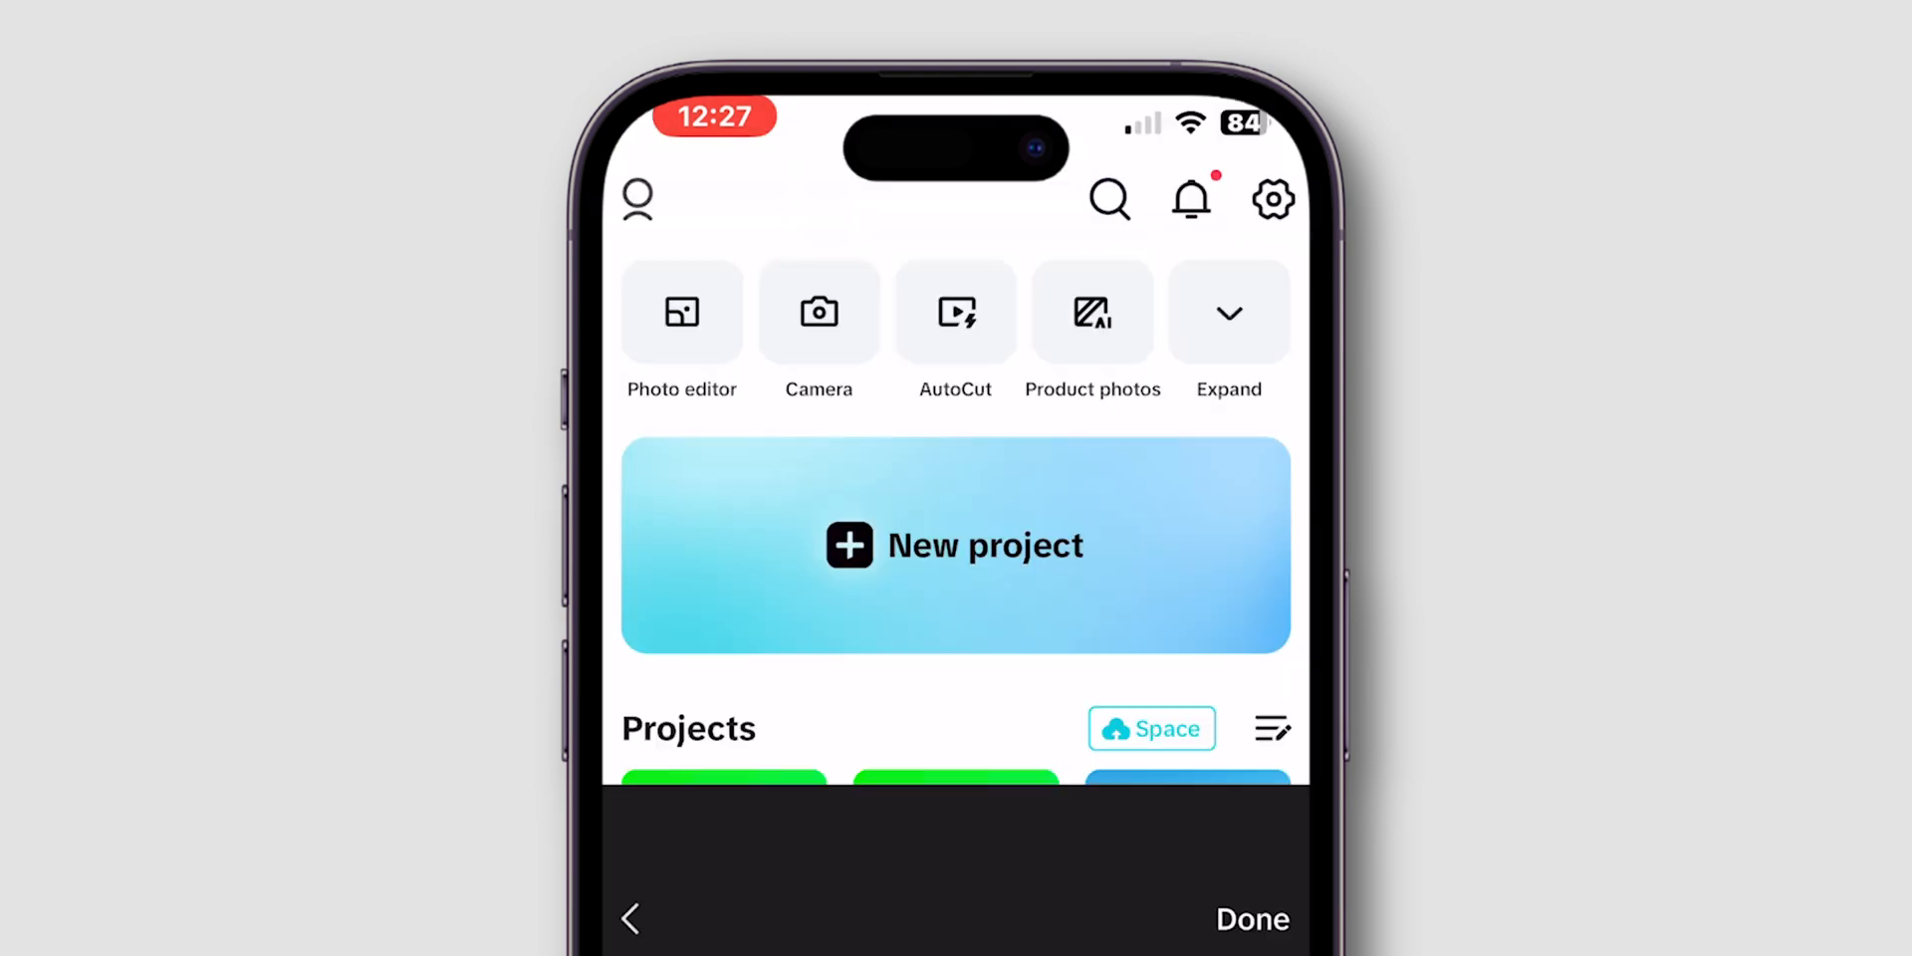
Start a project with the sunset video and resize the green Electronicshub overlay via Transform.
left_click(955, 544)
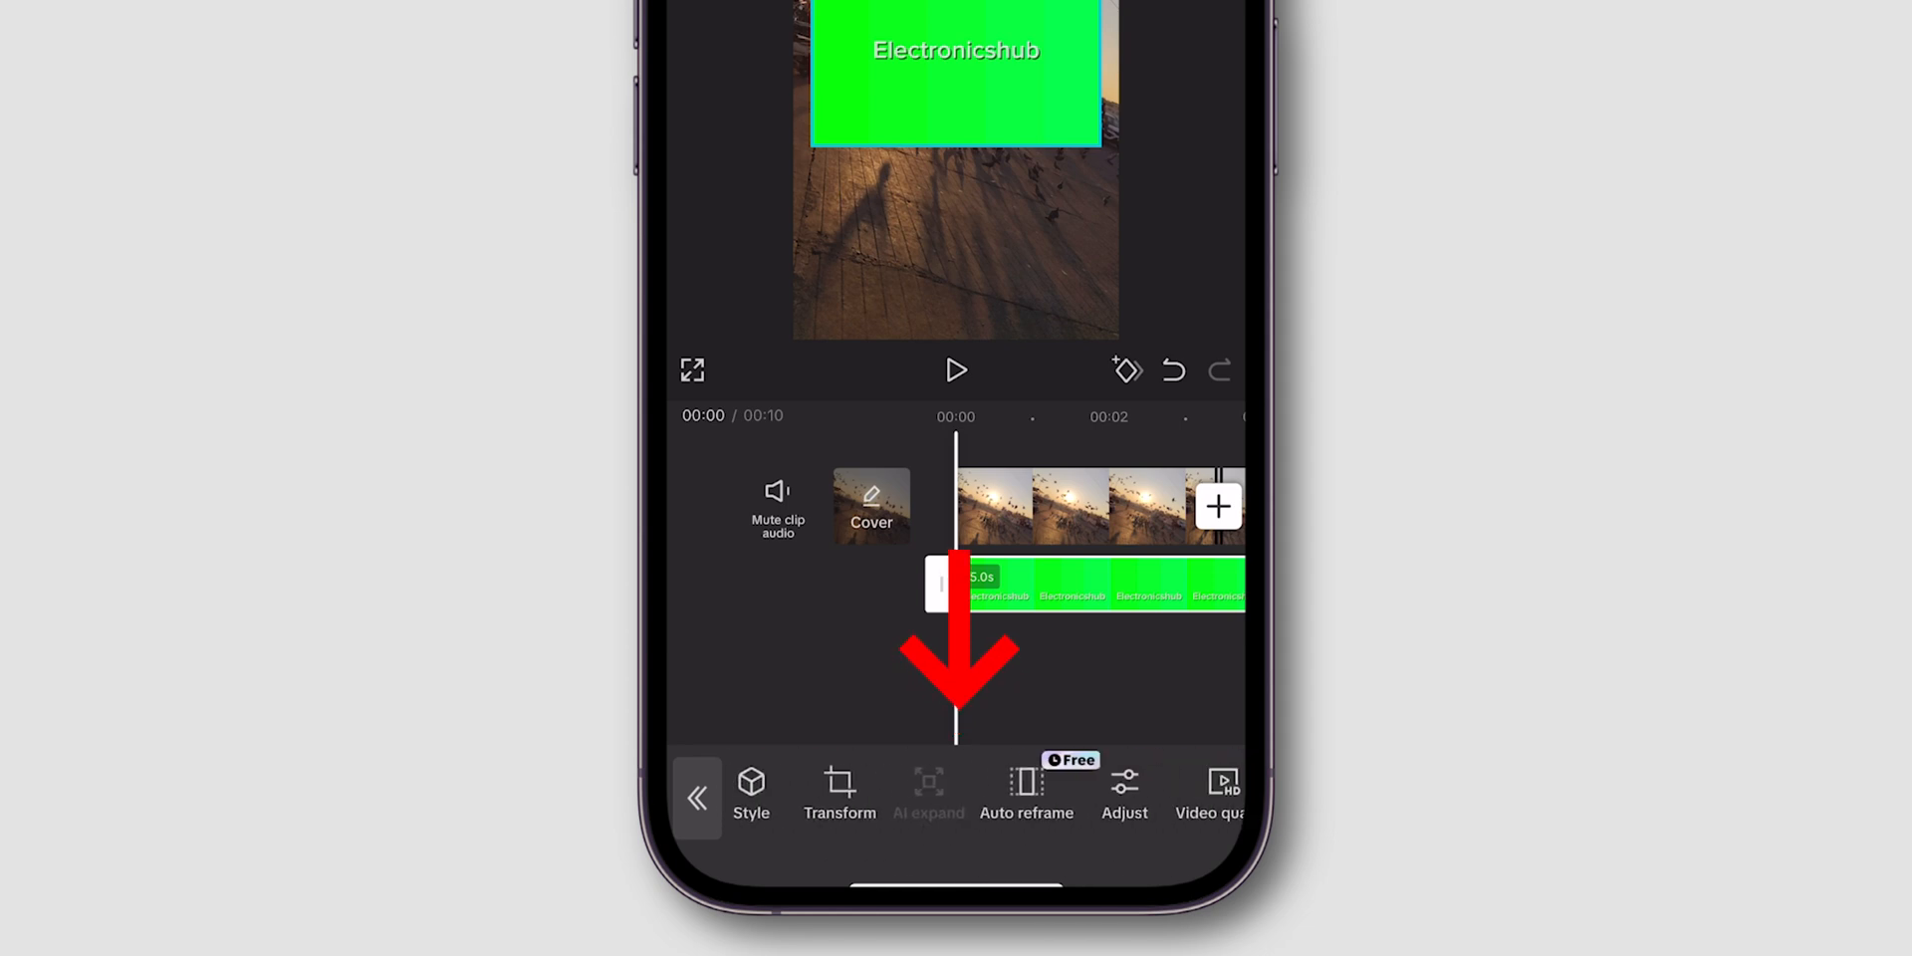
left_click(838, 793)
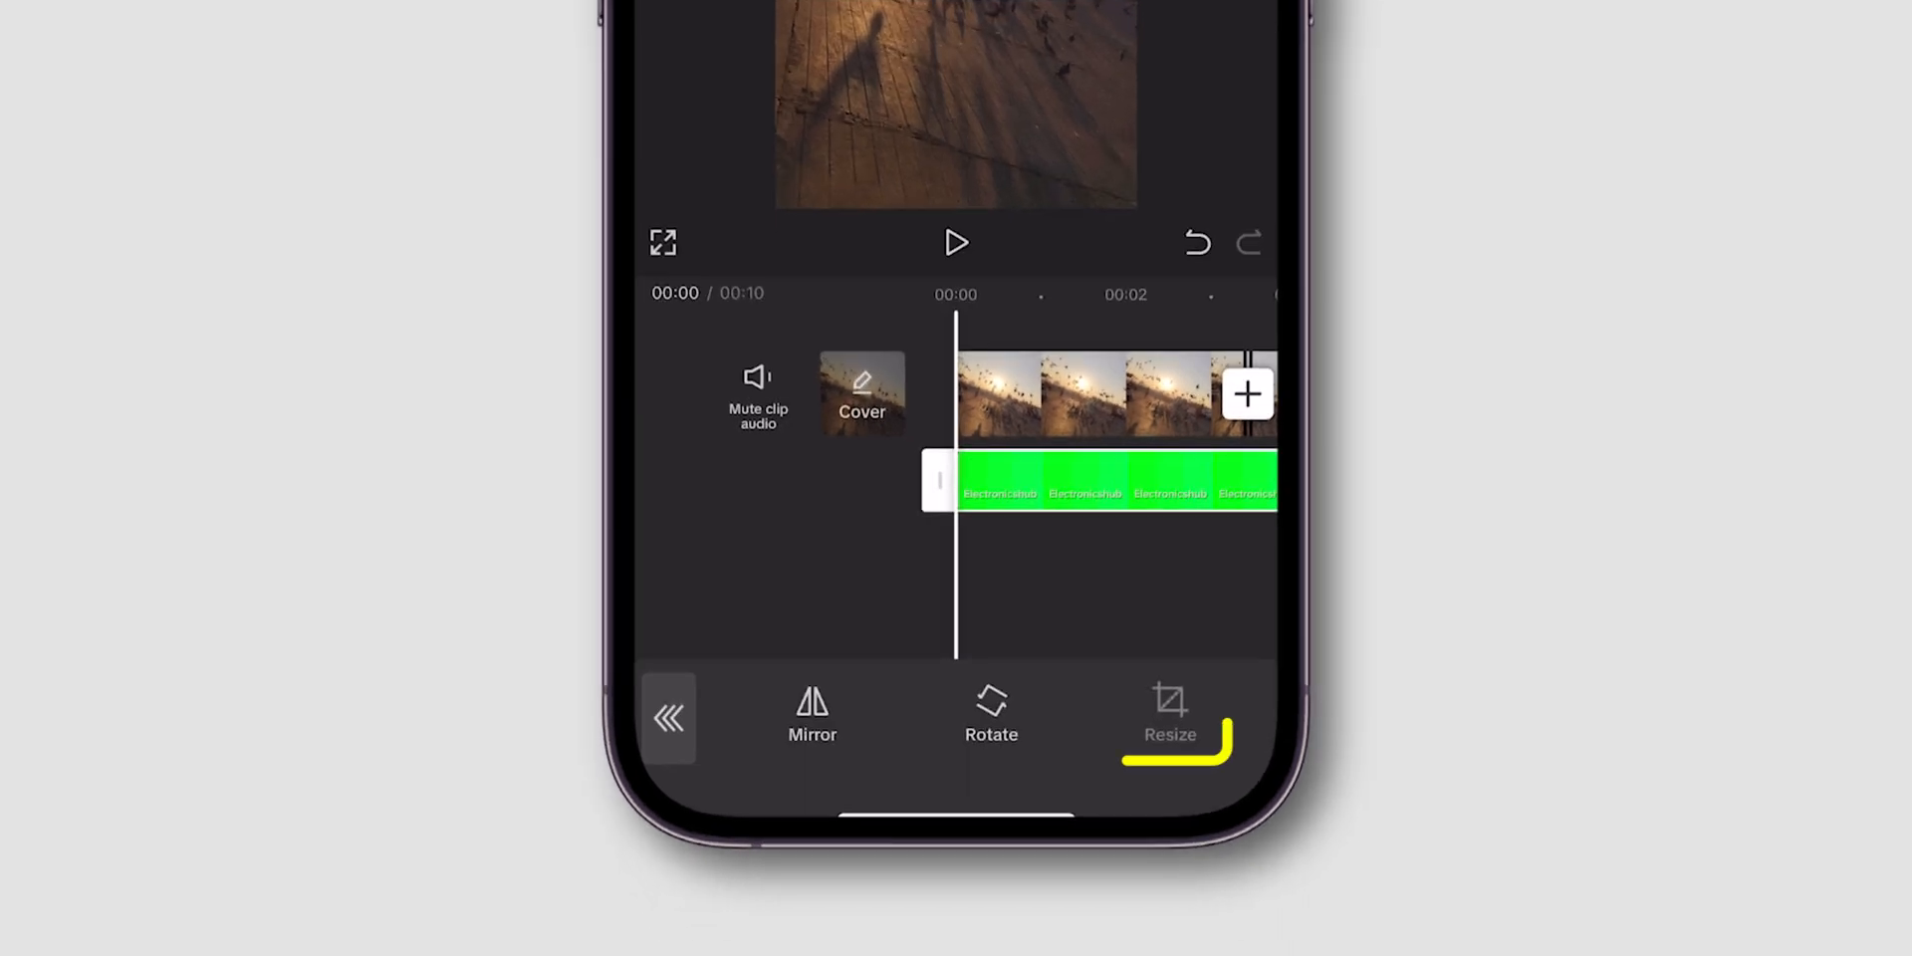
left_click(1168, 717)
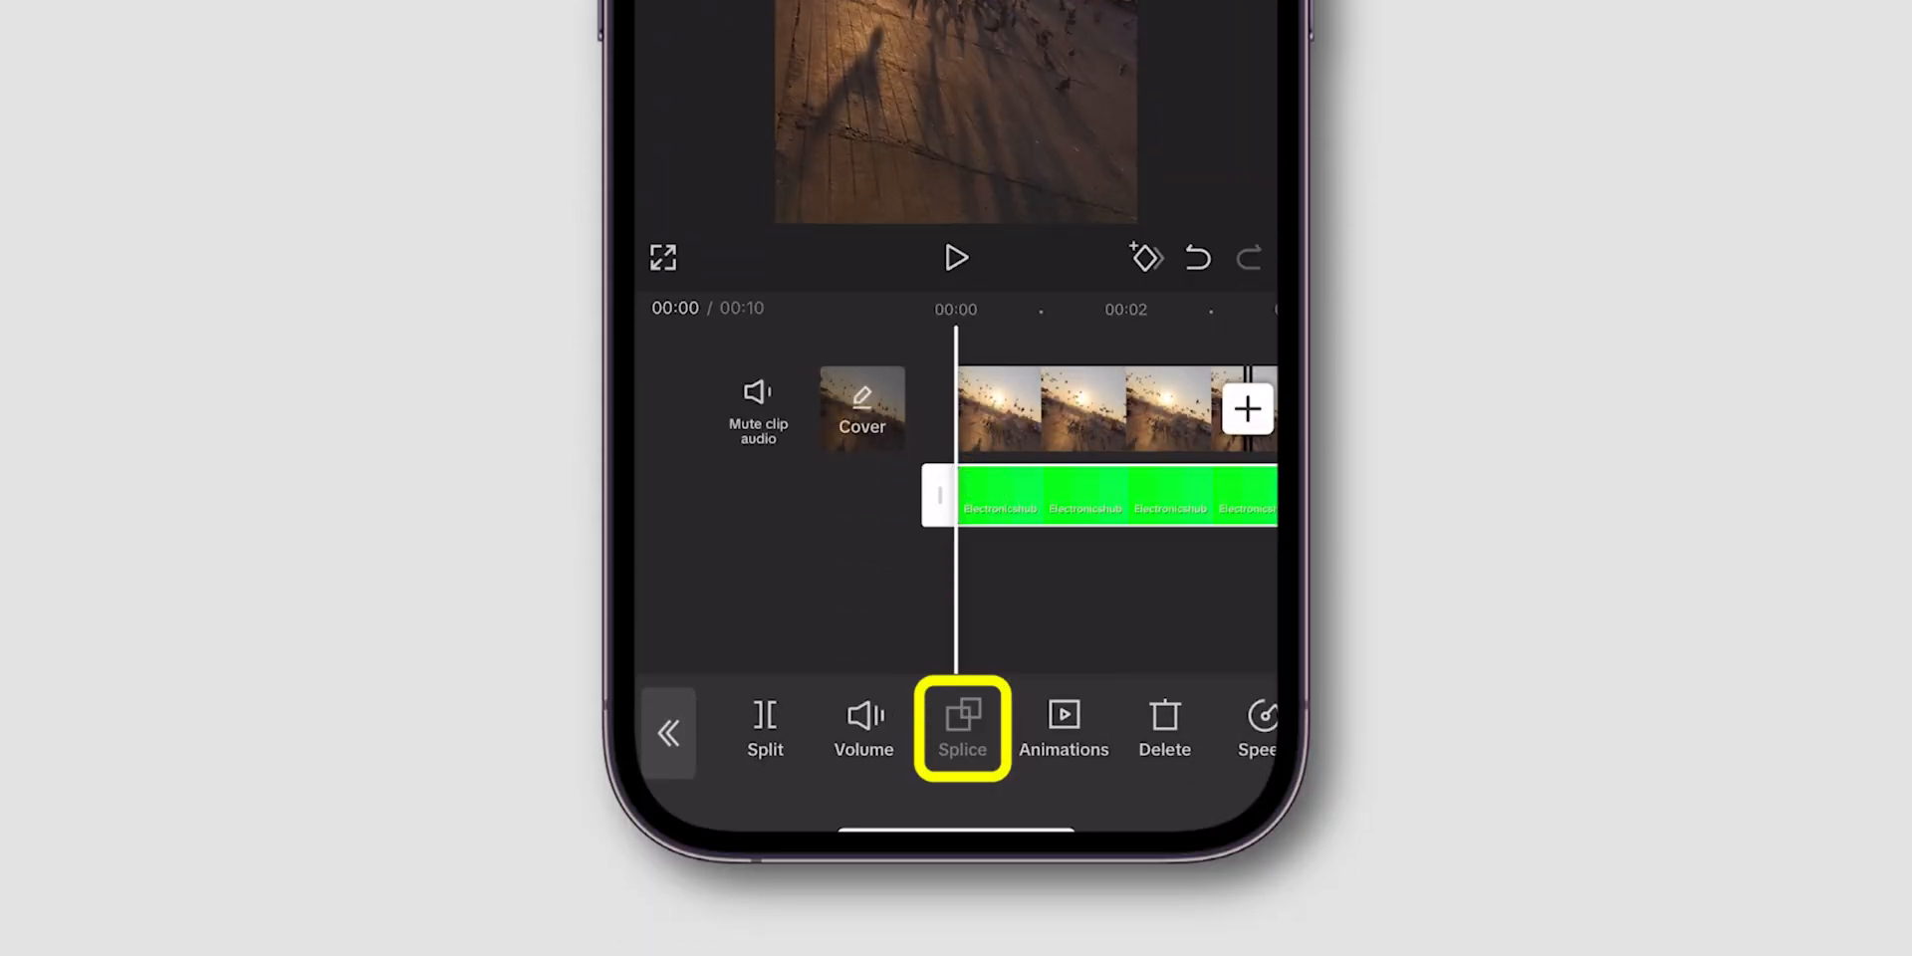
Chroma-key out the overlay's green background with stronger shadow and confirm.
left_click(961, 732)
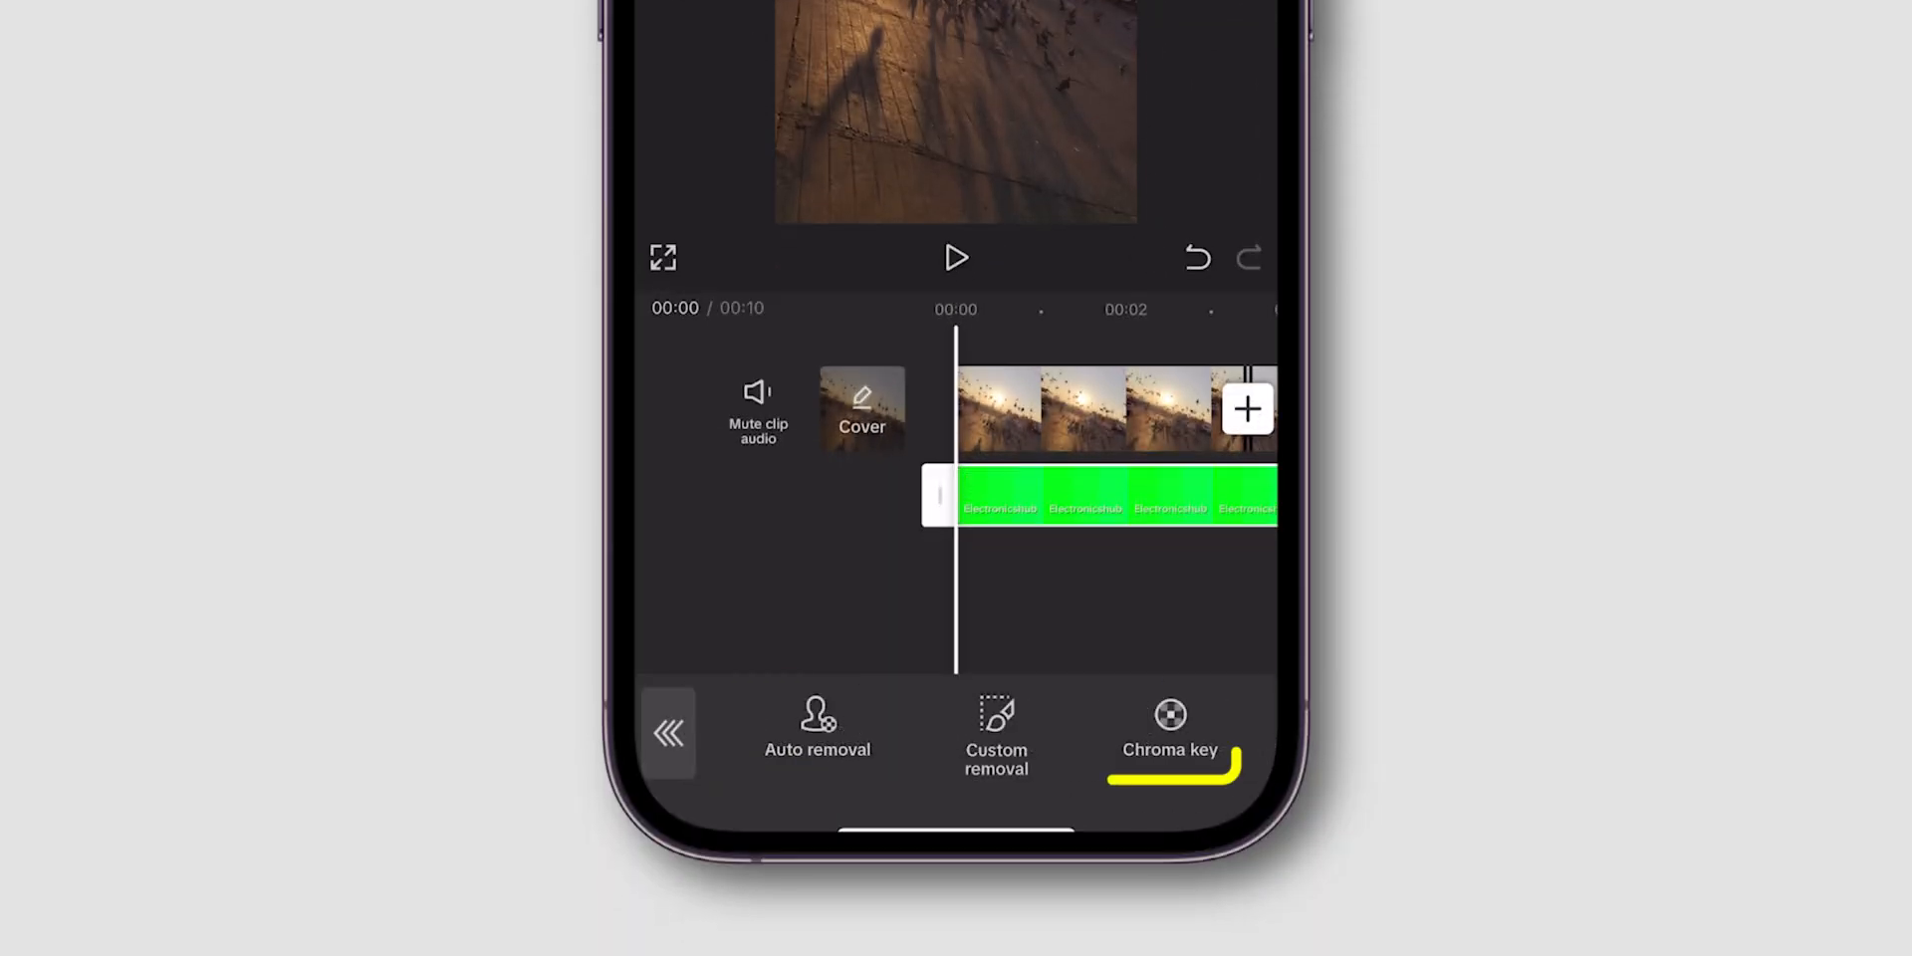
left_click(1170, 726)
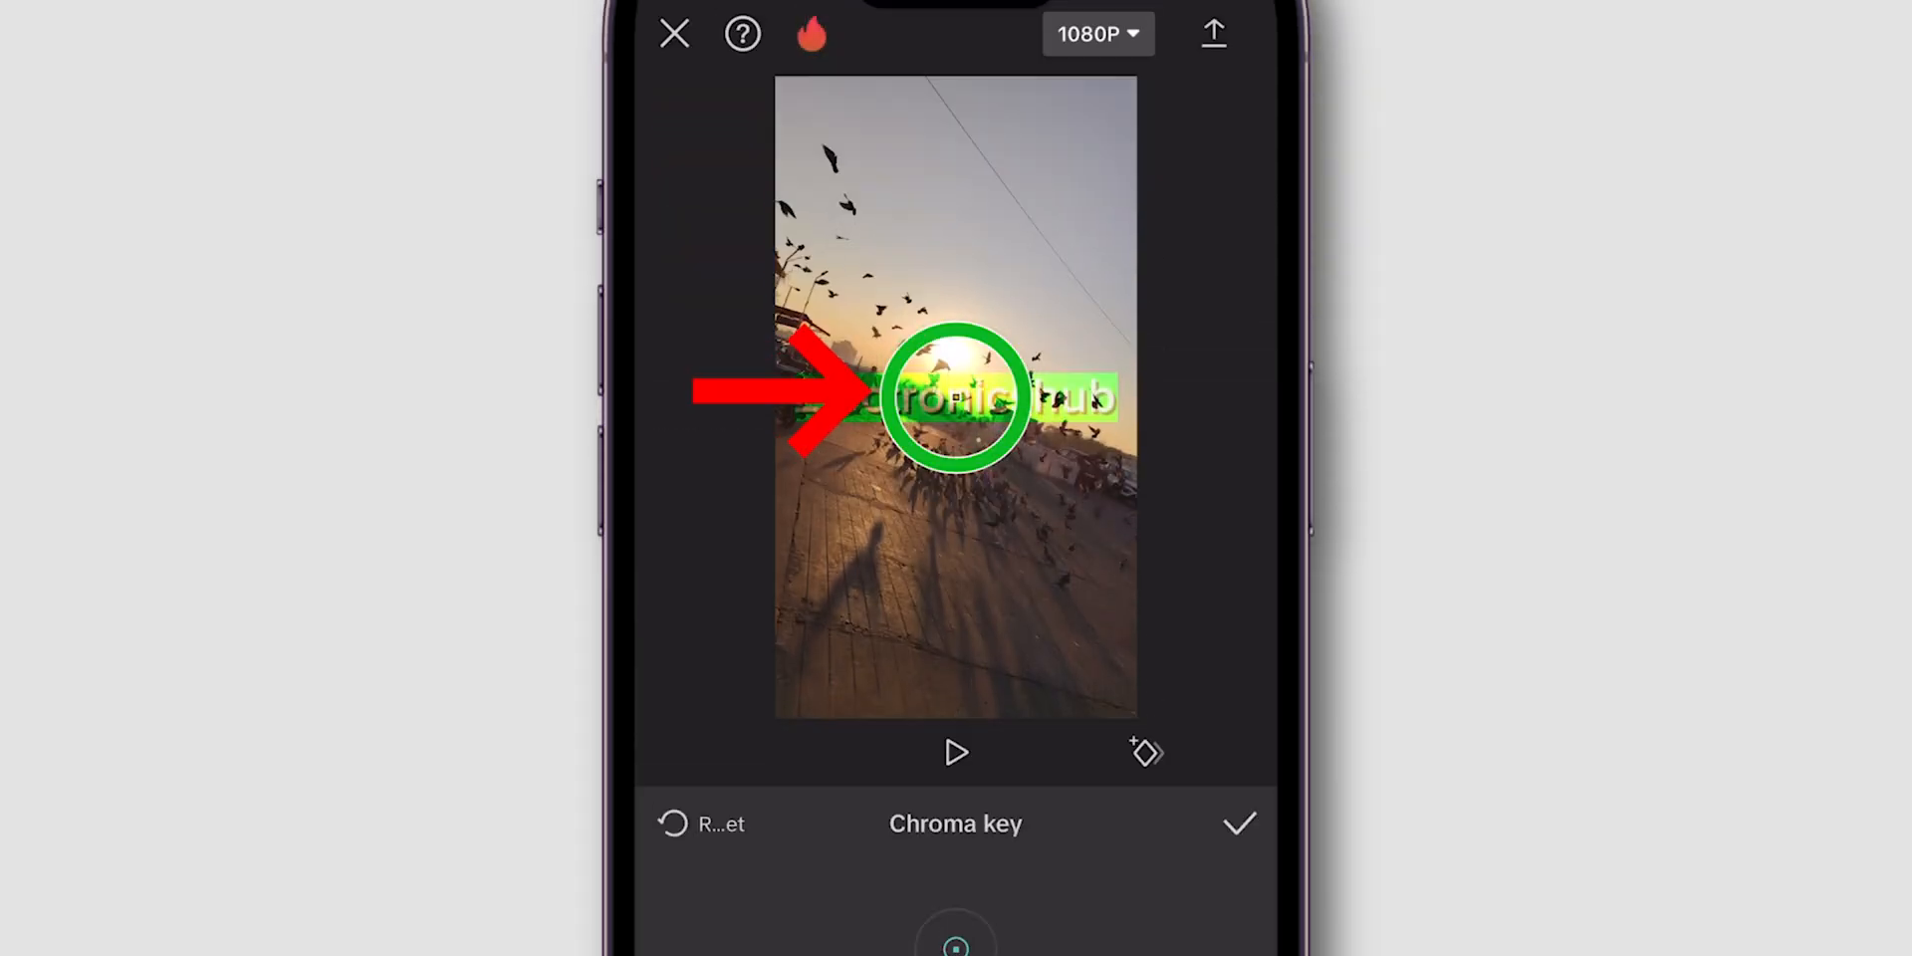
scroll("down", 3)
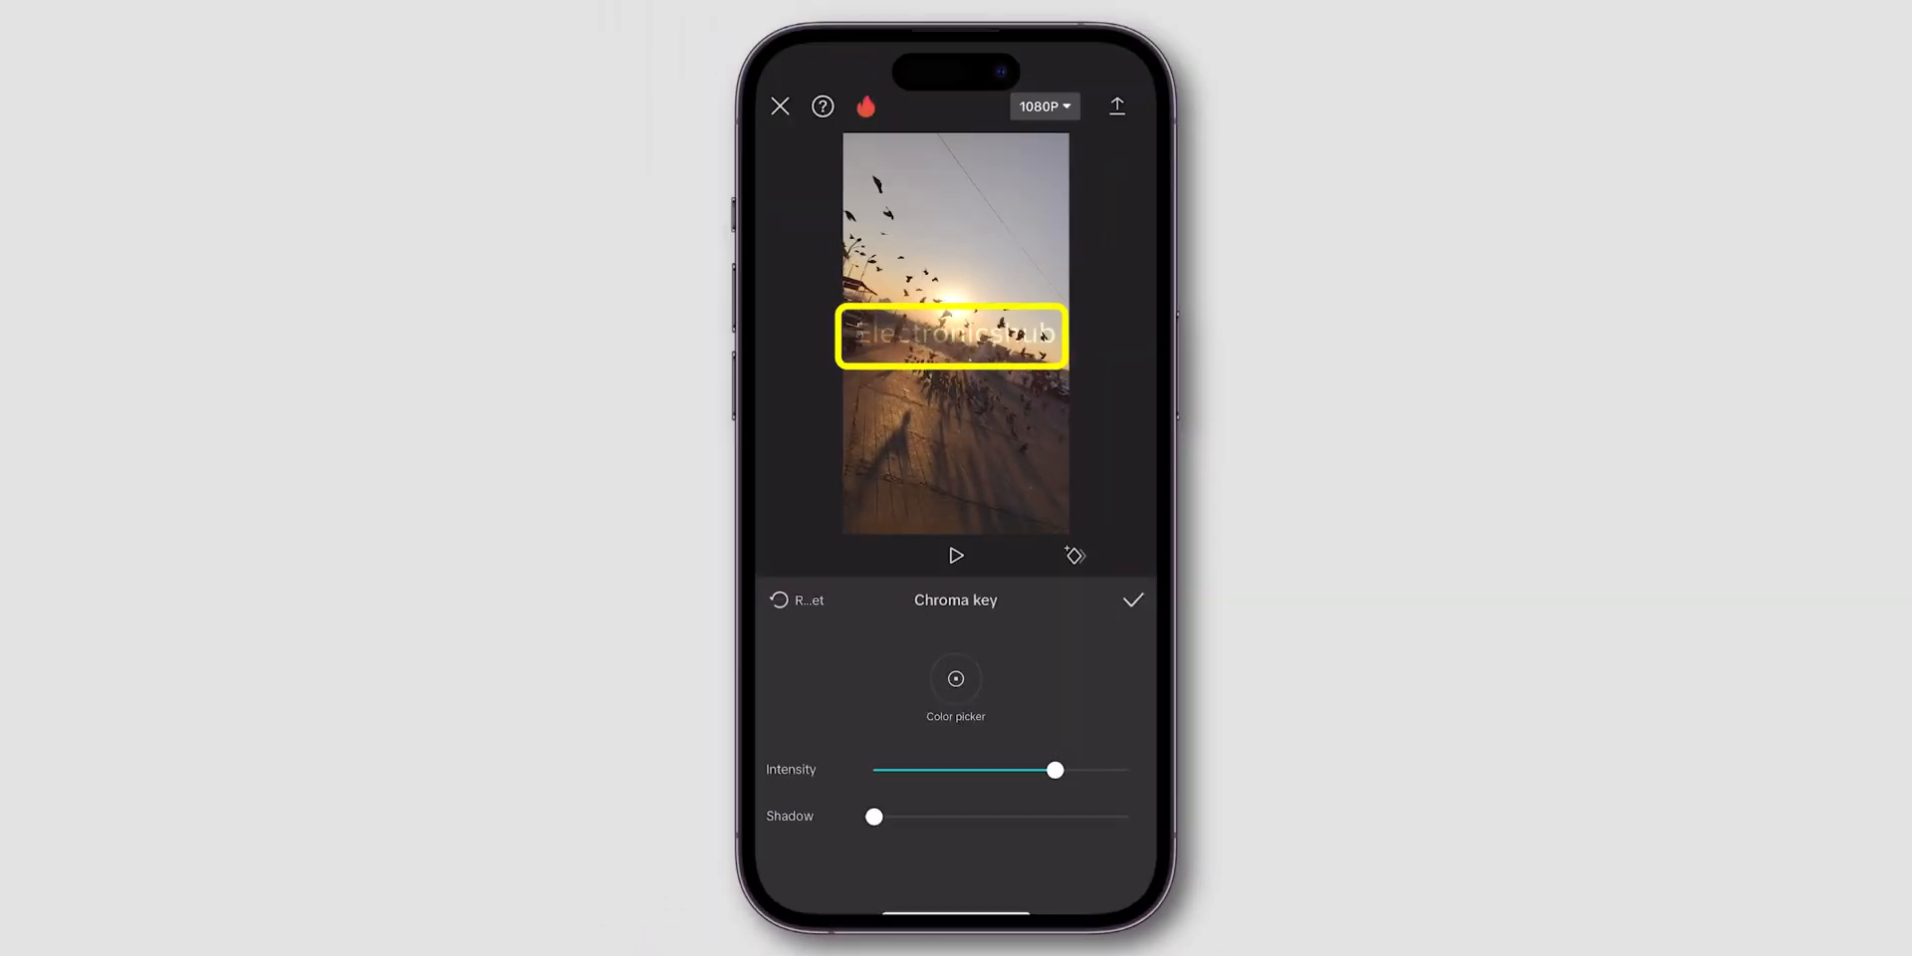
left_click_drag(875, 817, 1027, 816)
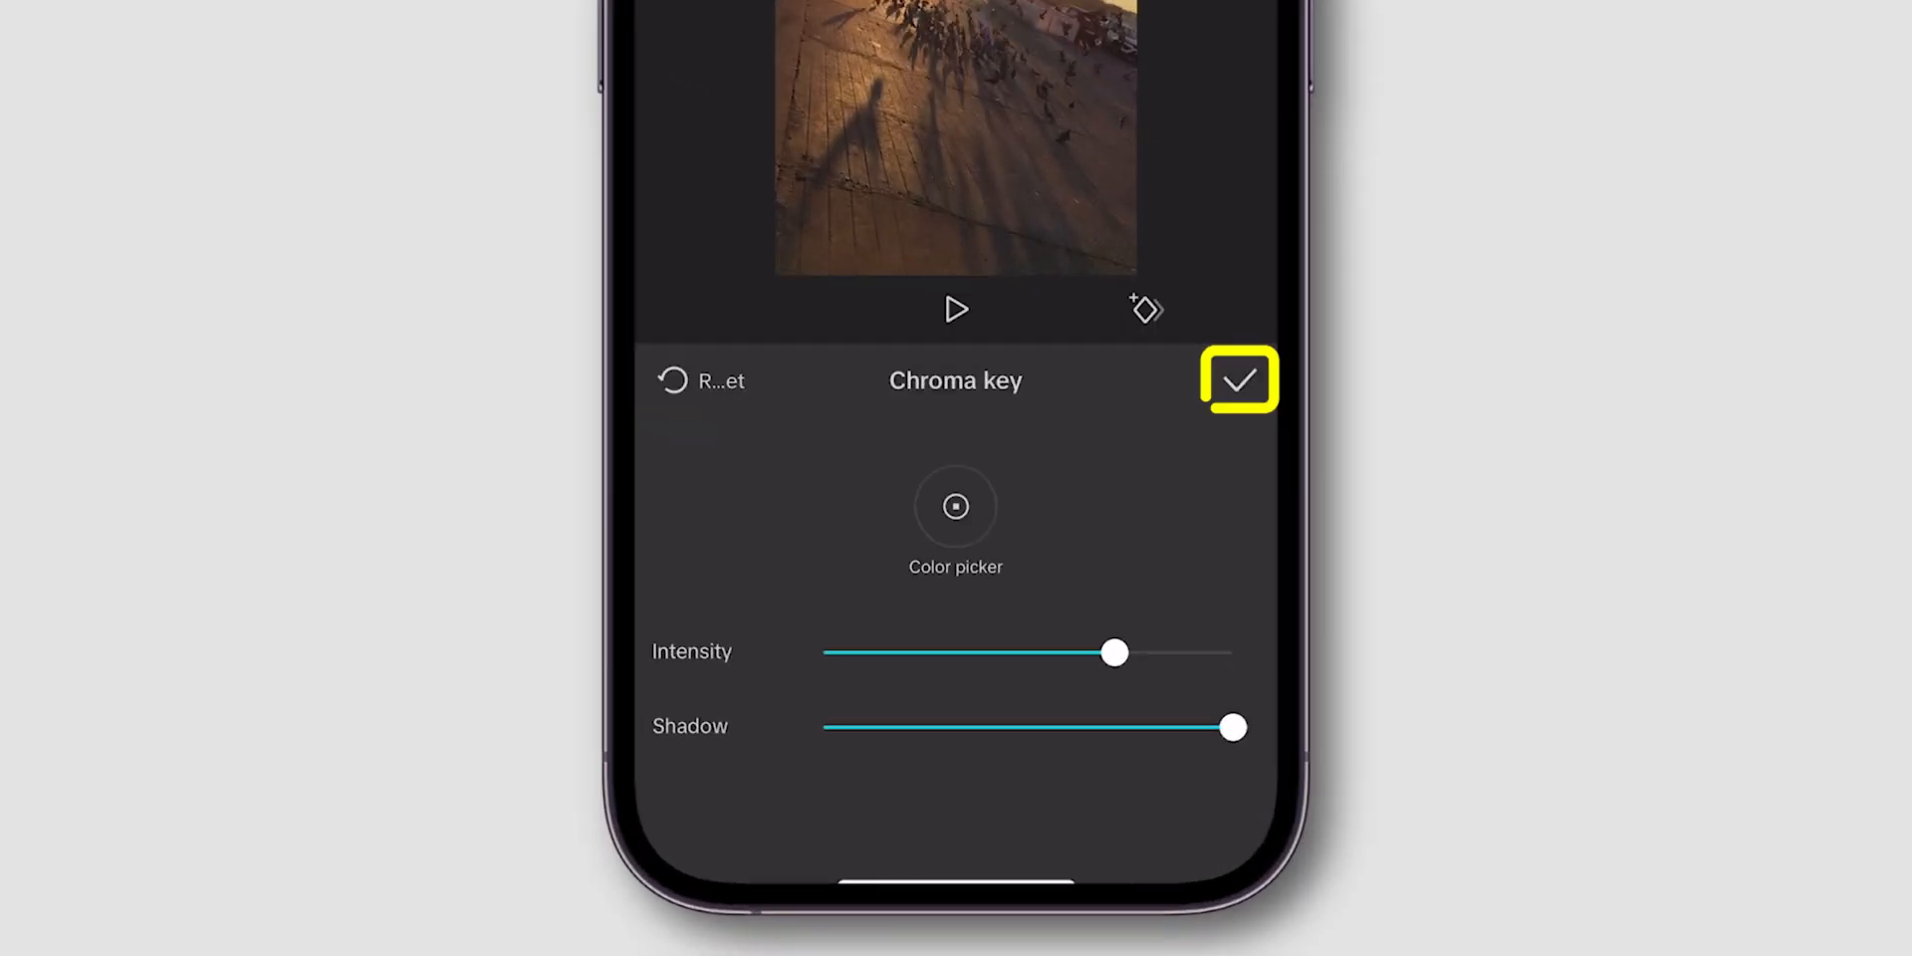
left_click(1239, 380)
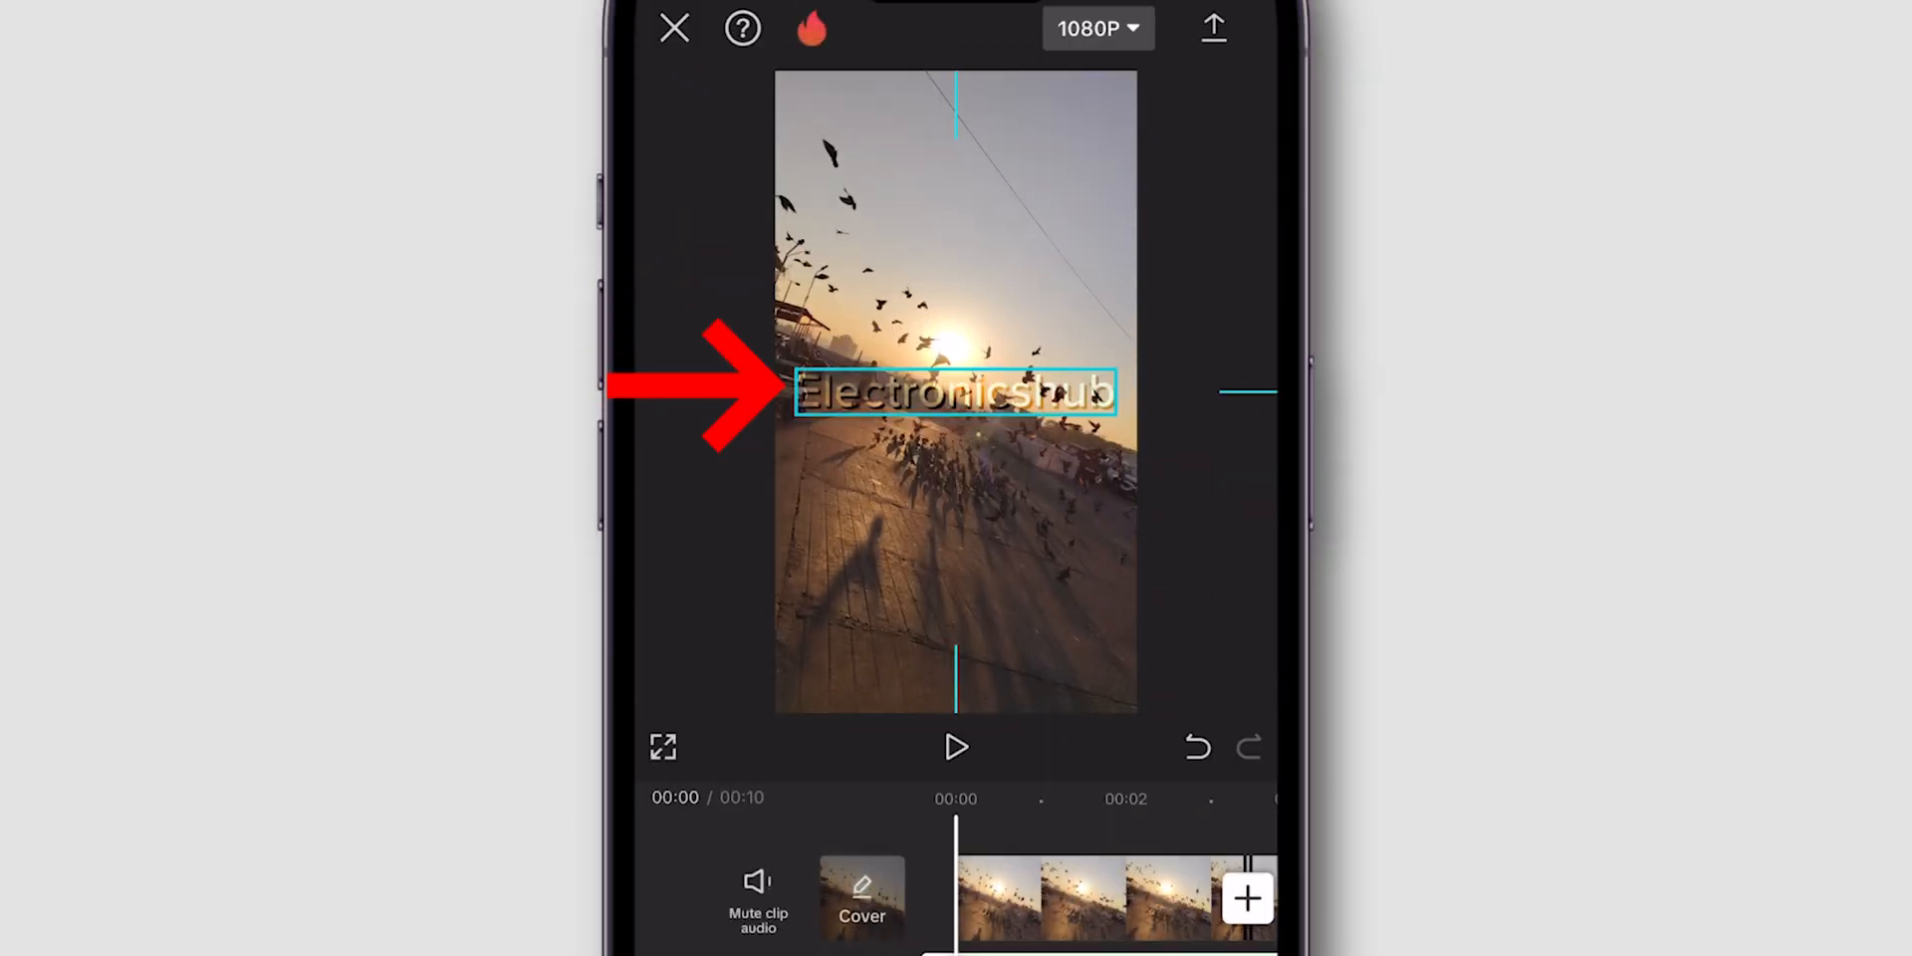
Move the Electronicshub text down near the bottom of the sunset video.
left_click_drag(955, 392, 955, 658)
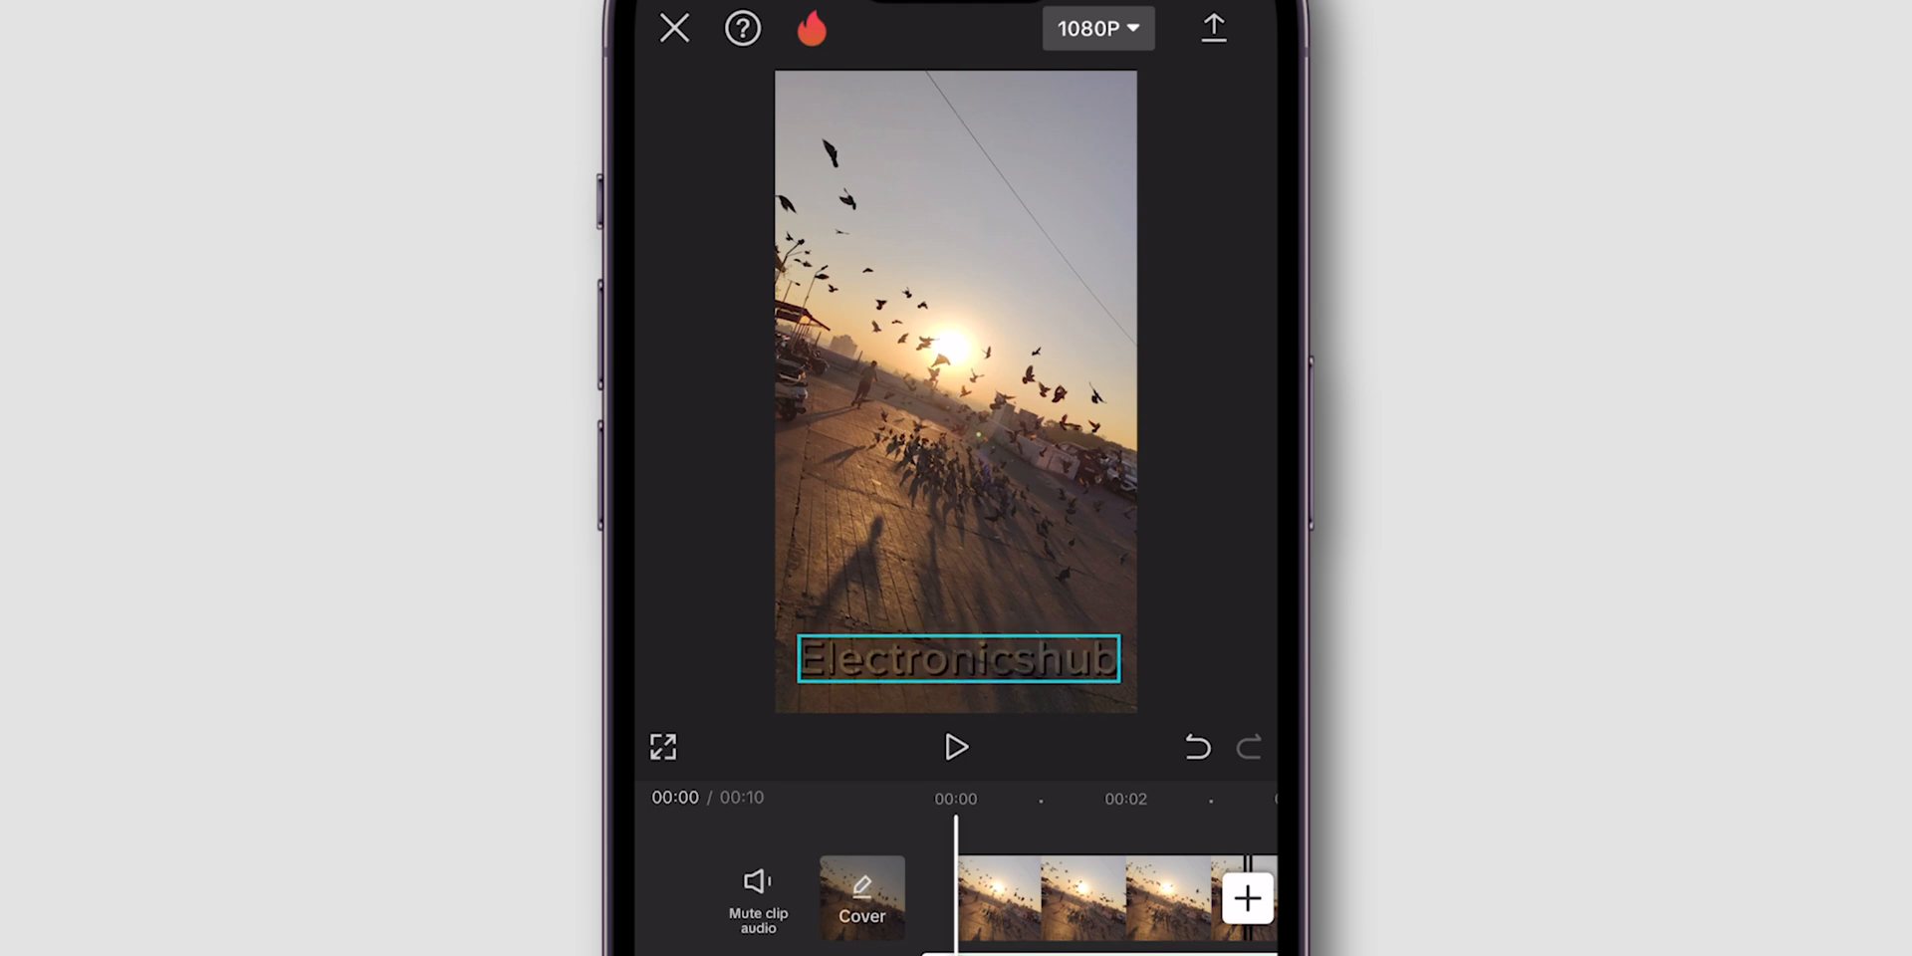